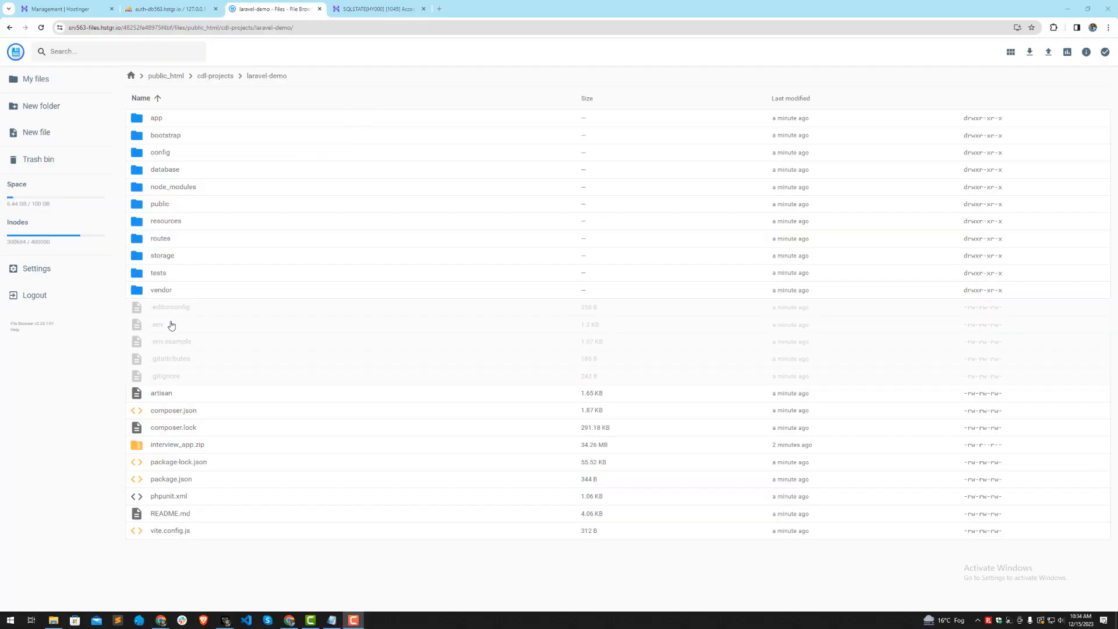
double_click(158, 324)
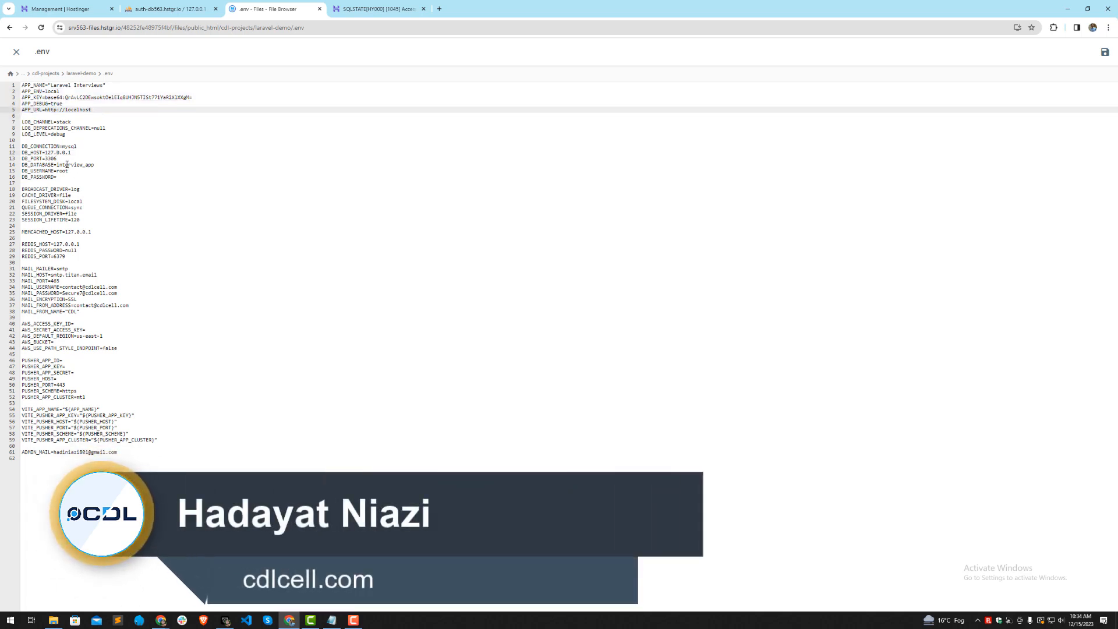
key("alt+tab")
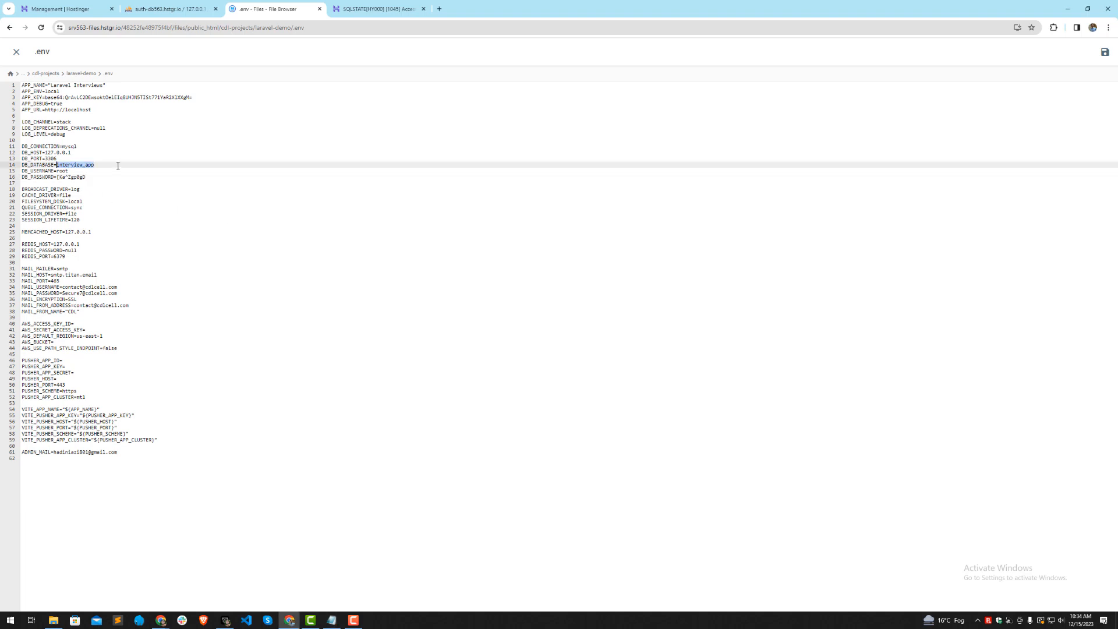
type("u486980082_laravel_demo")
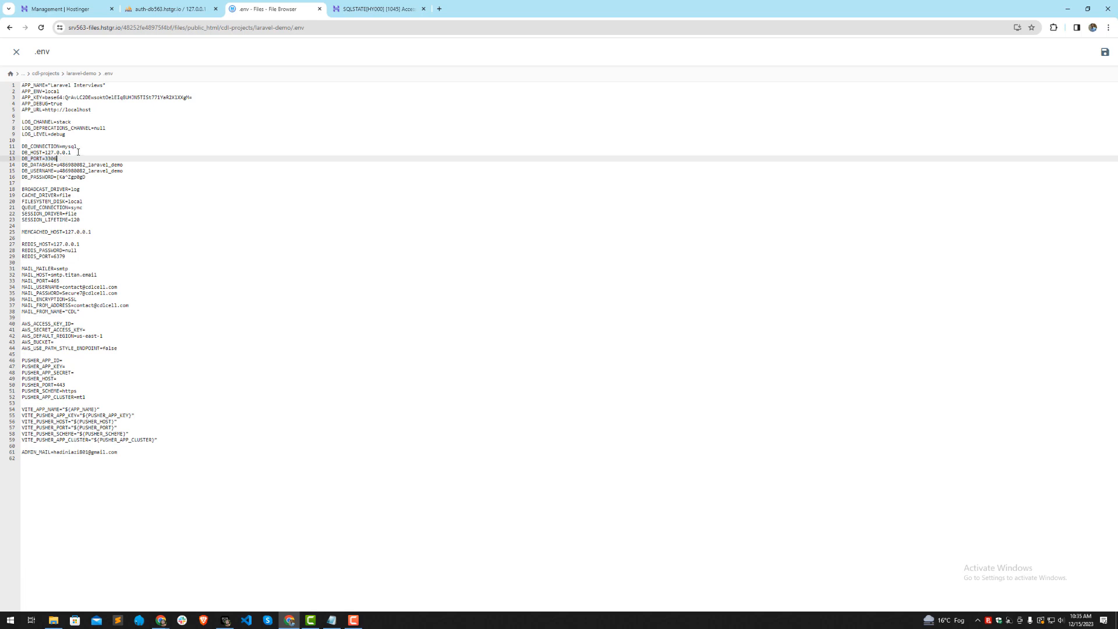
Select and review the DB_HOST address value in the .env file.
double_click(59, 152)
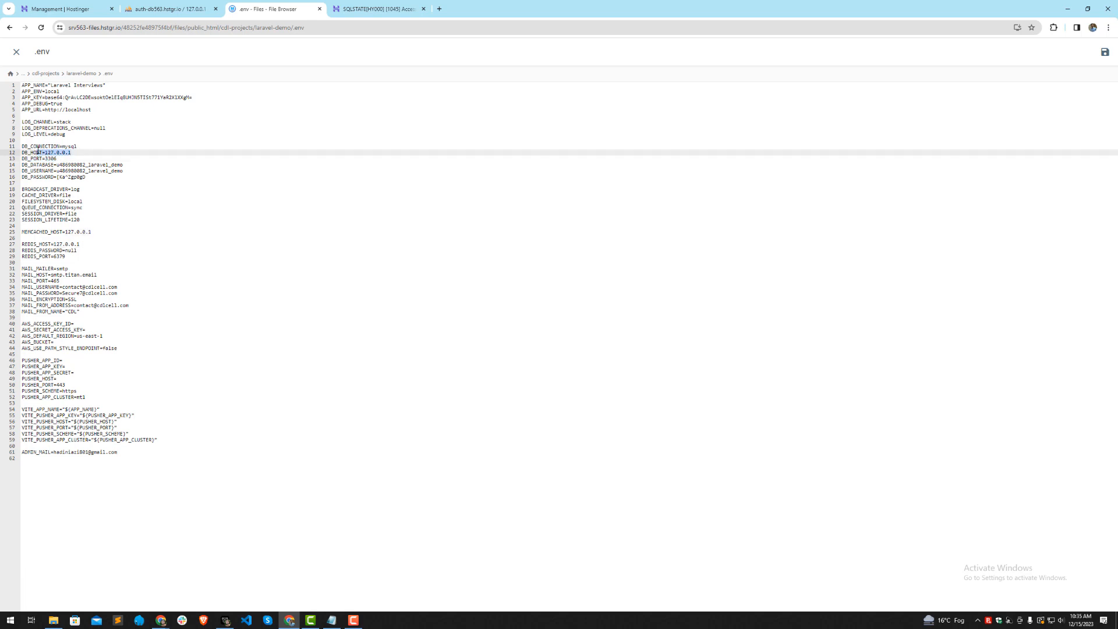
left_click(47, 152)
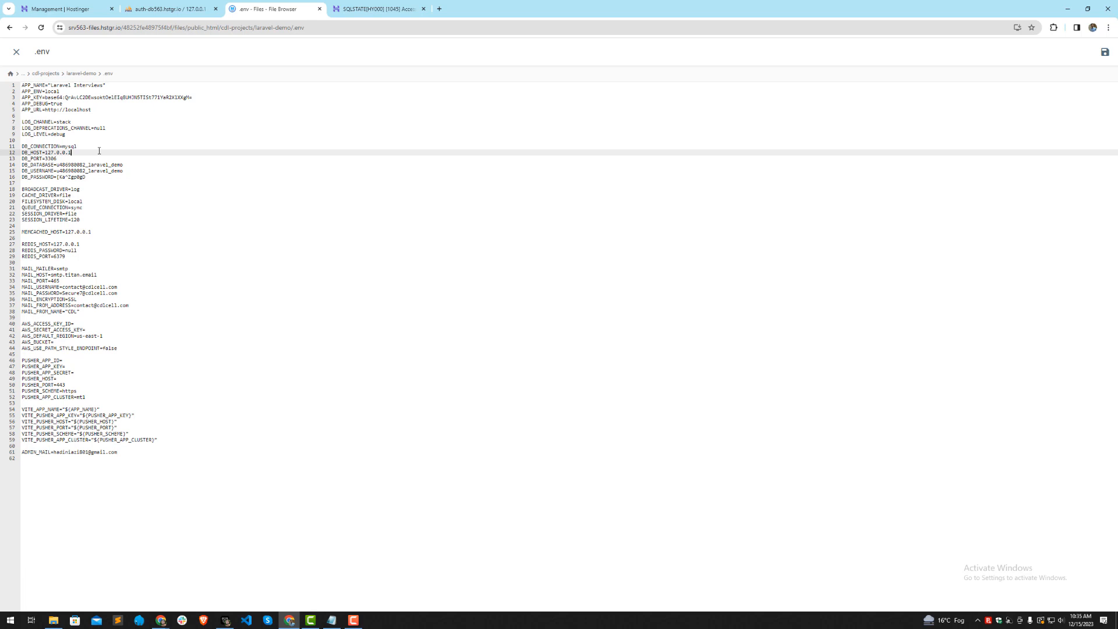
double_click(57, 152)
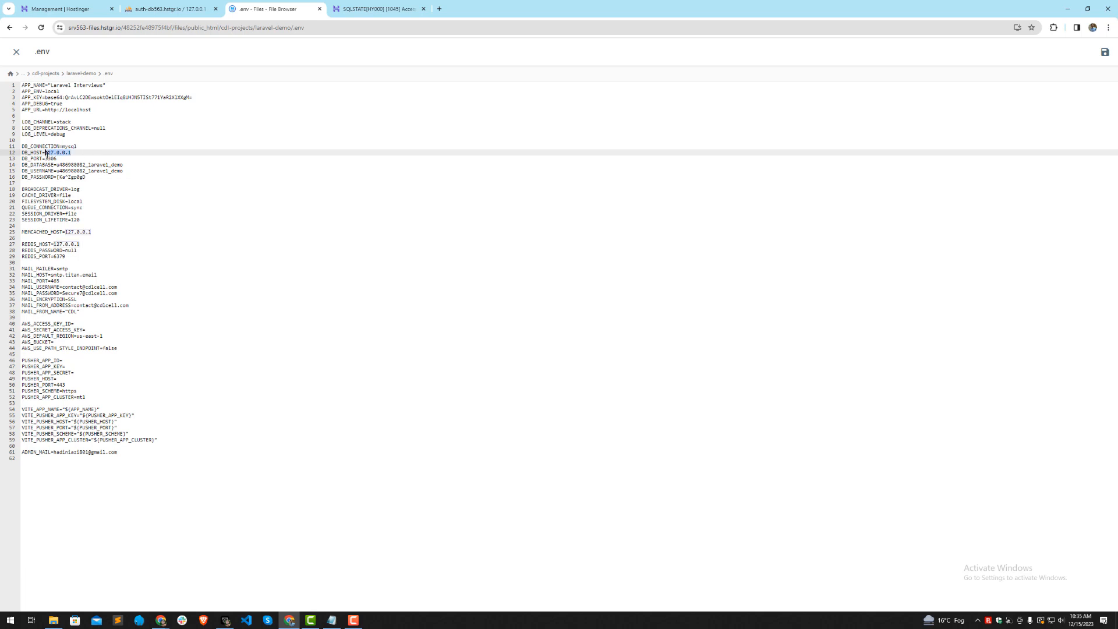
double_click(72, 146)
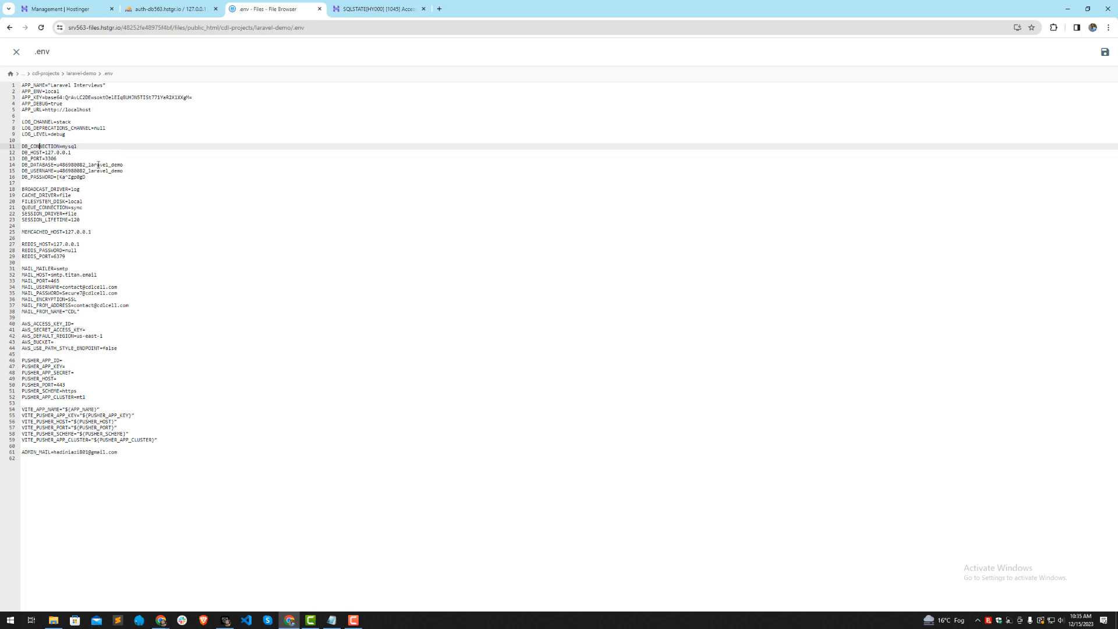
Confirm the live site reports a missing positions table and phpMyAdmin shows no tables.
left_click(377, 8)
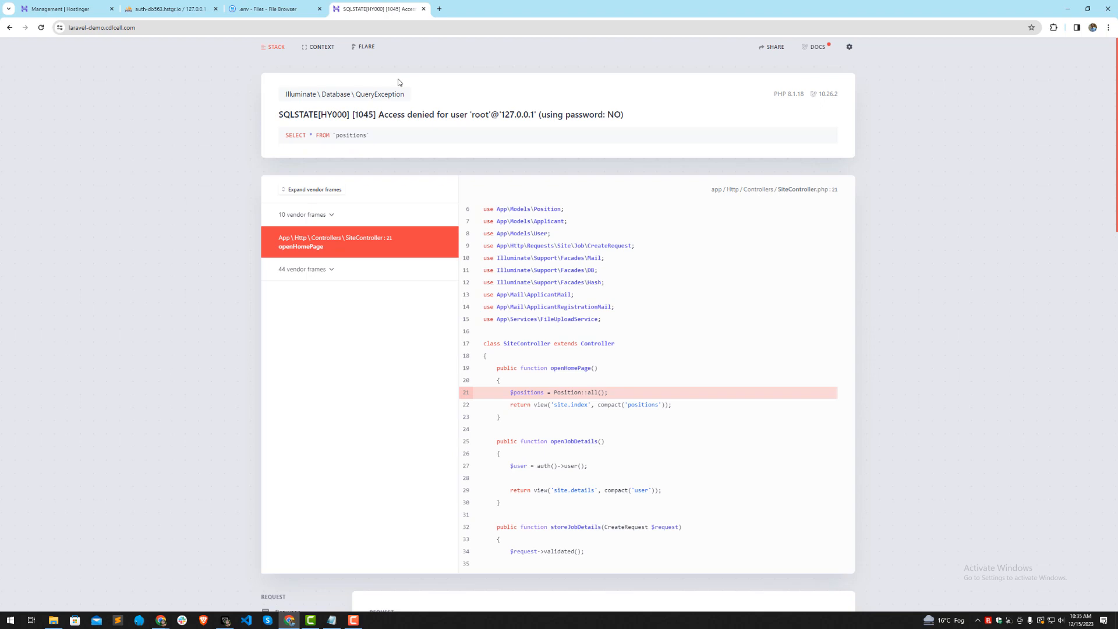
mouse_move(227, 104)
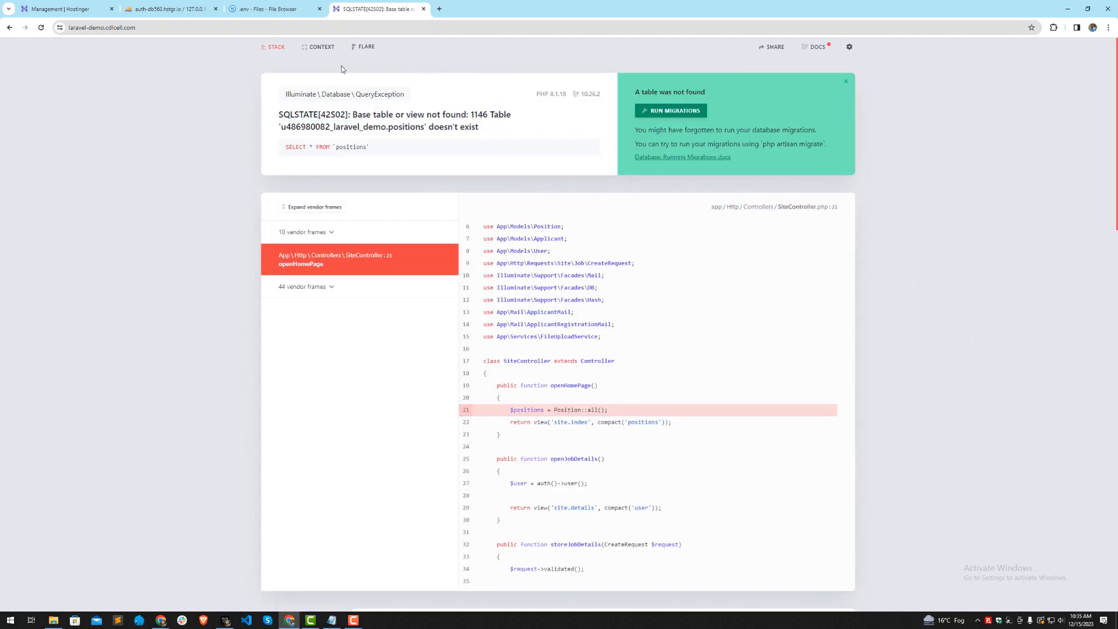
left_click(169, 9)
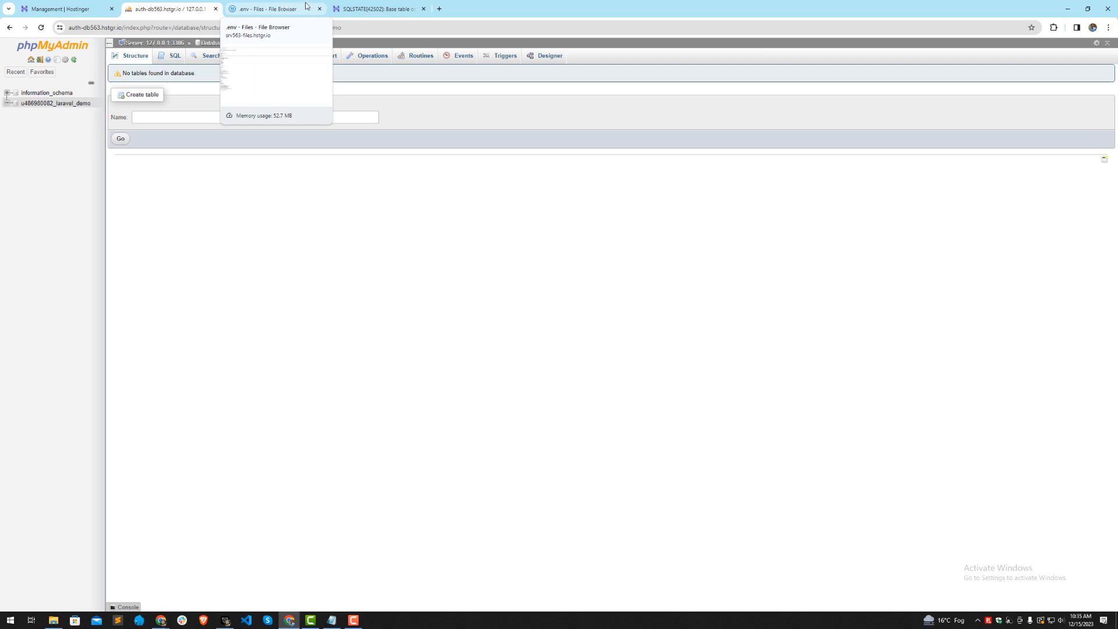
left_click(379, 8)
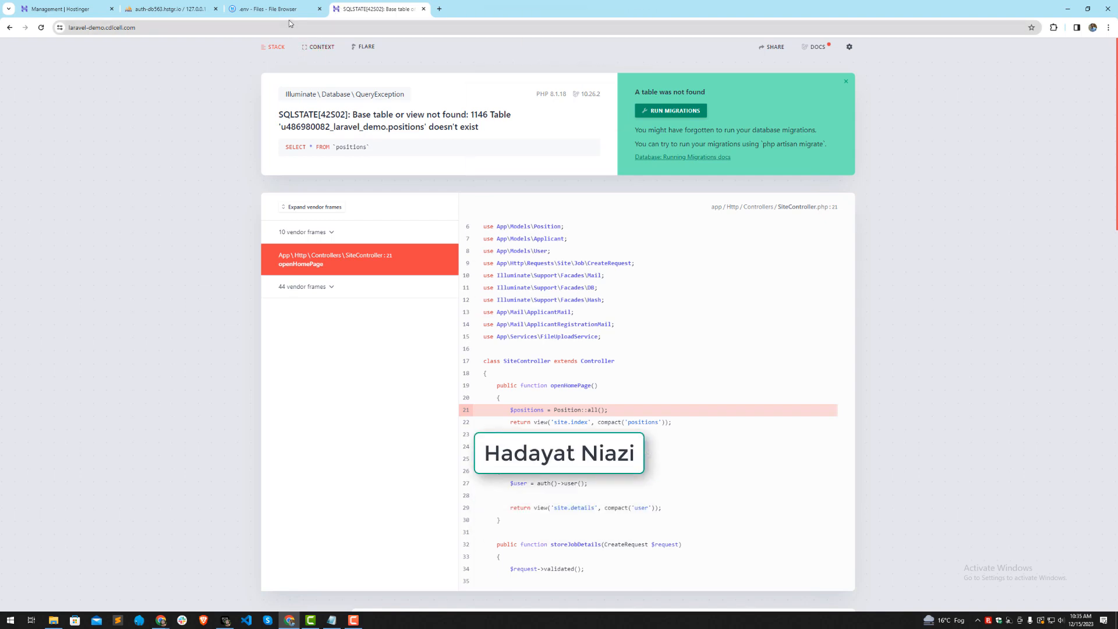
Open SSH Access under Advanced in hPanel, then start a Google search for PuTTY.
left_click(64, 9)
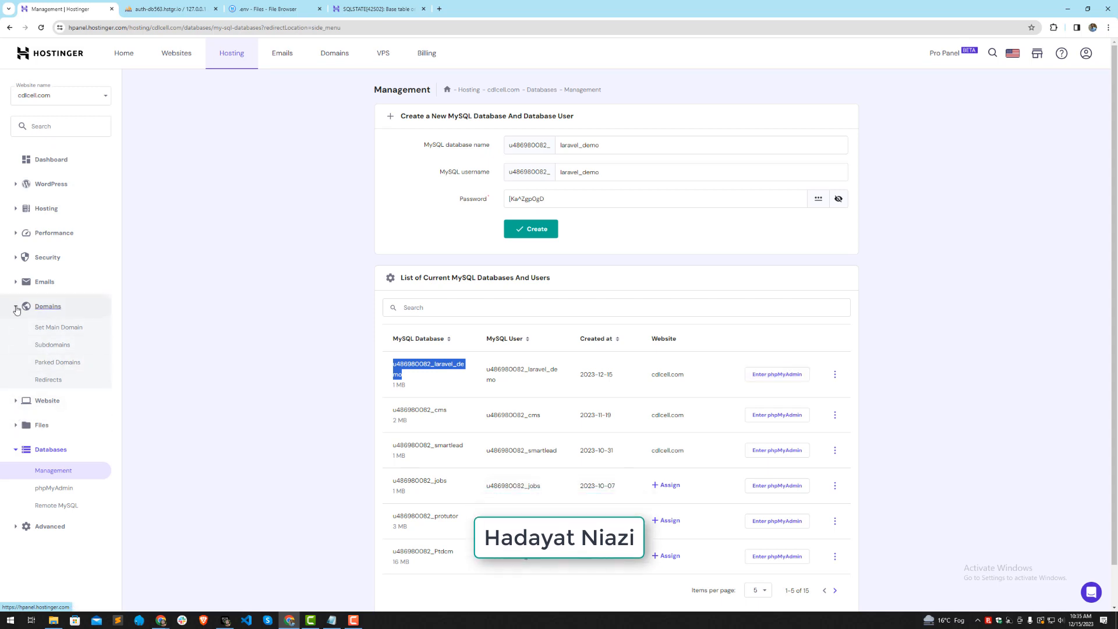
left_click(16, 310)
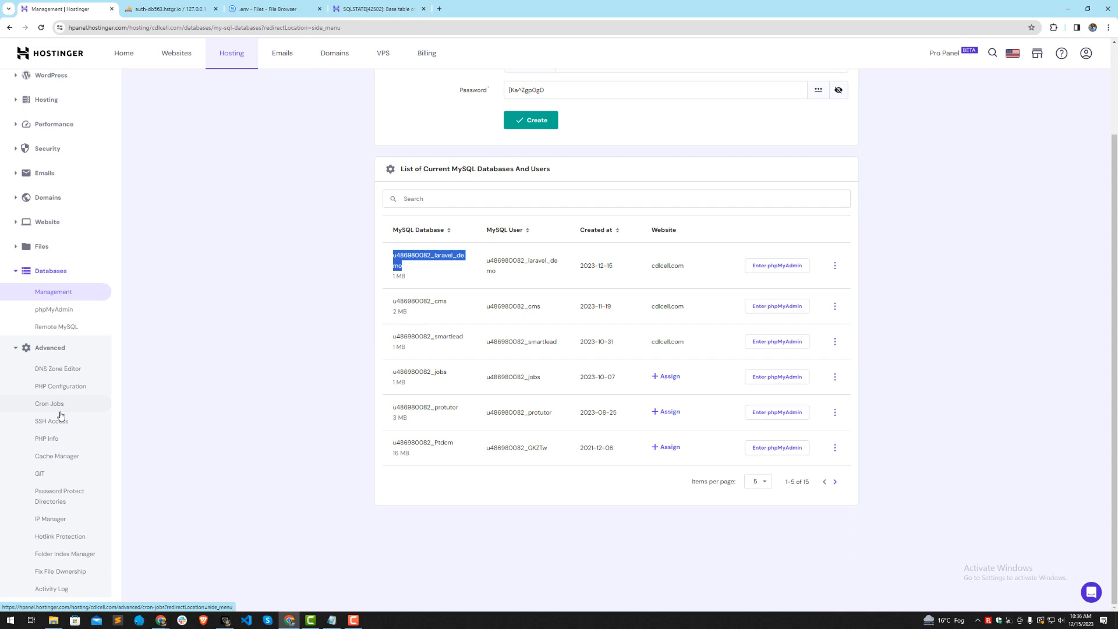
left_click(51, 420)
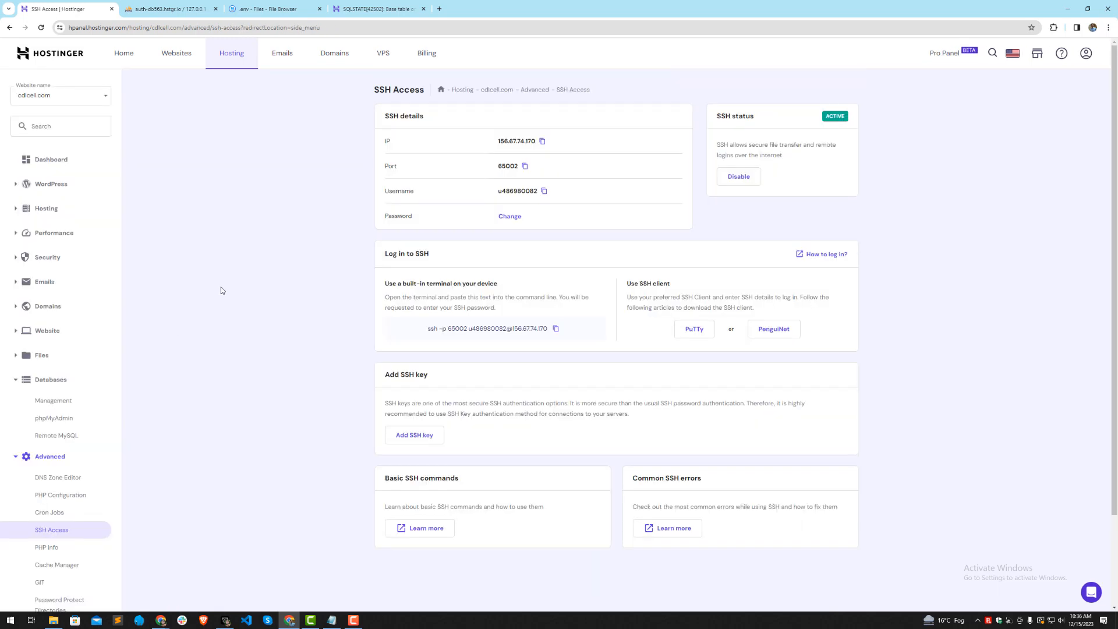
mouse_move(298, 207)
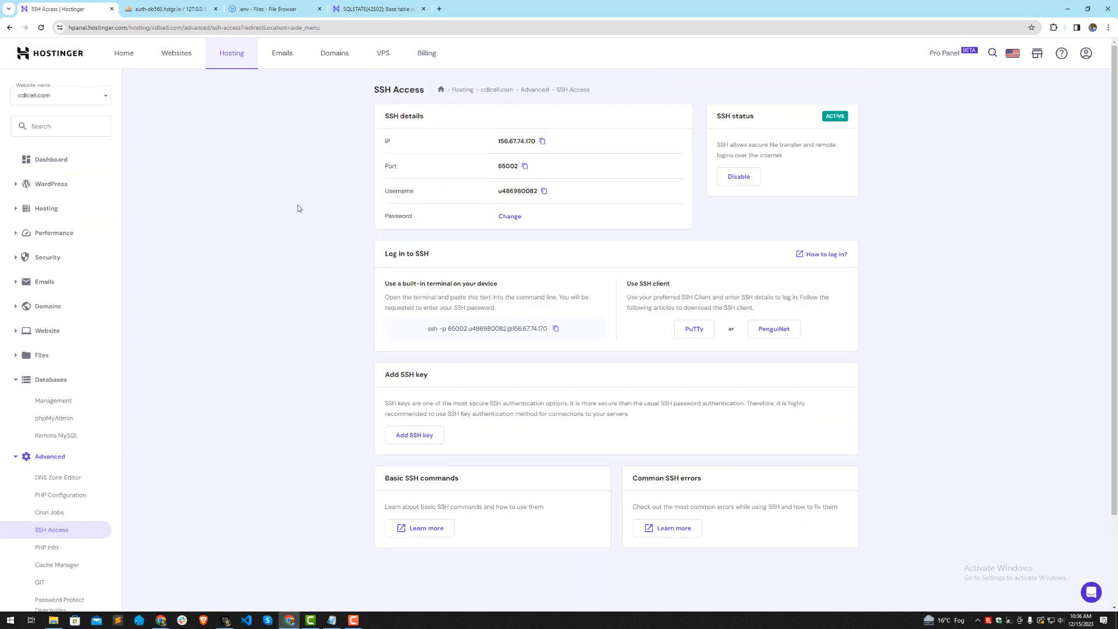
mouse_move(305, 226)
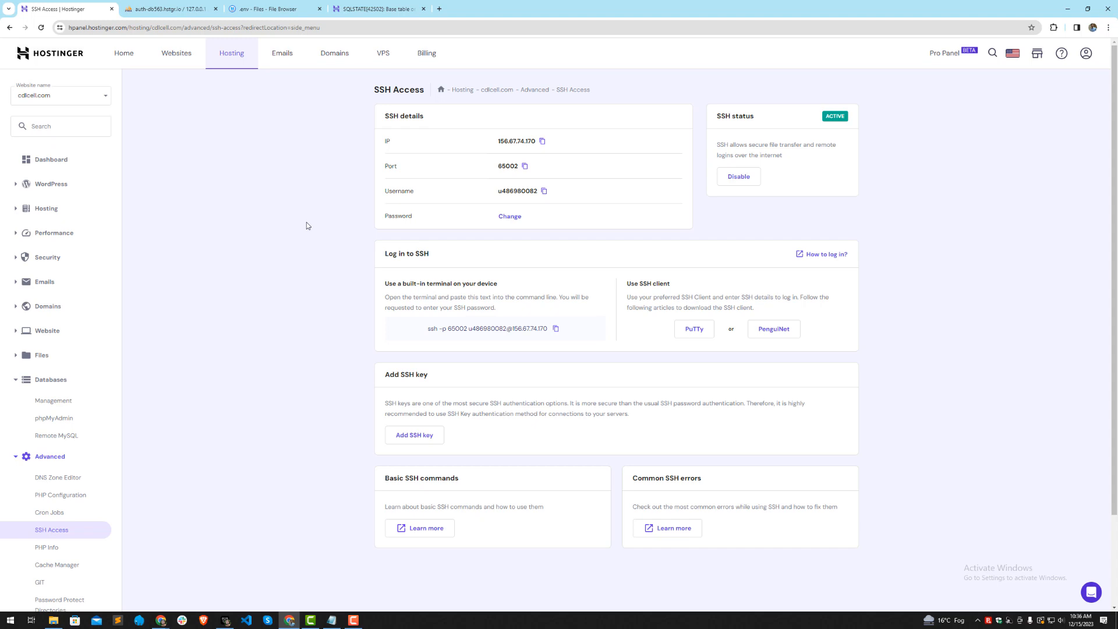
mouse_move(86, 565)
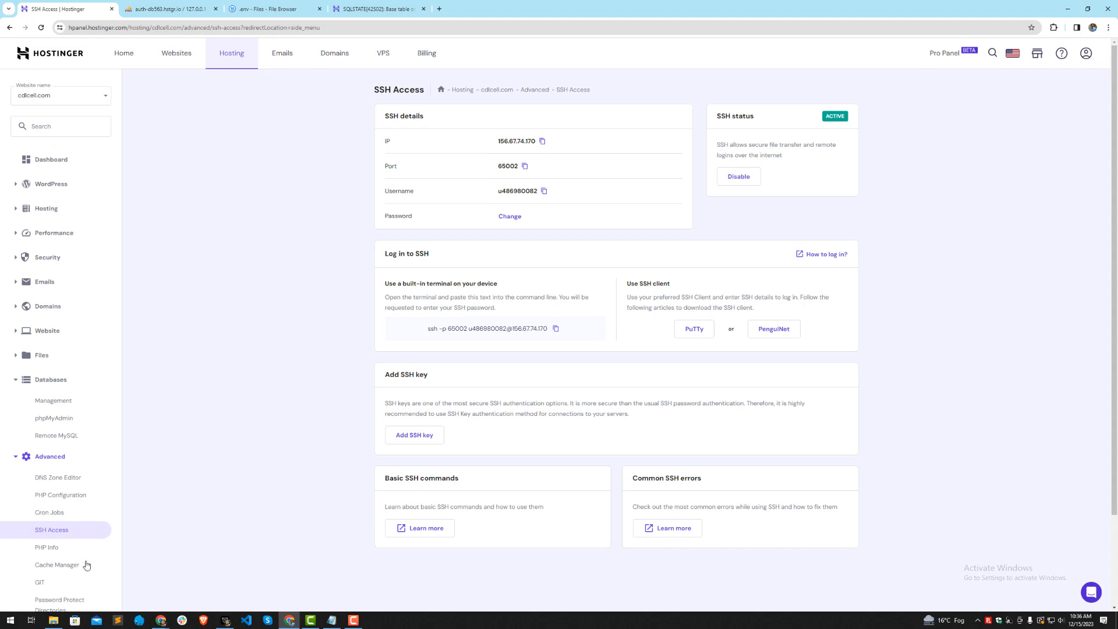
left_click(10, 619)
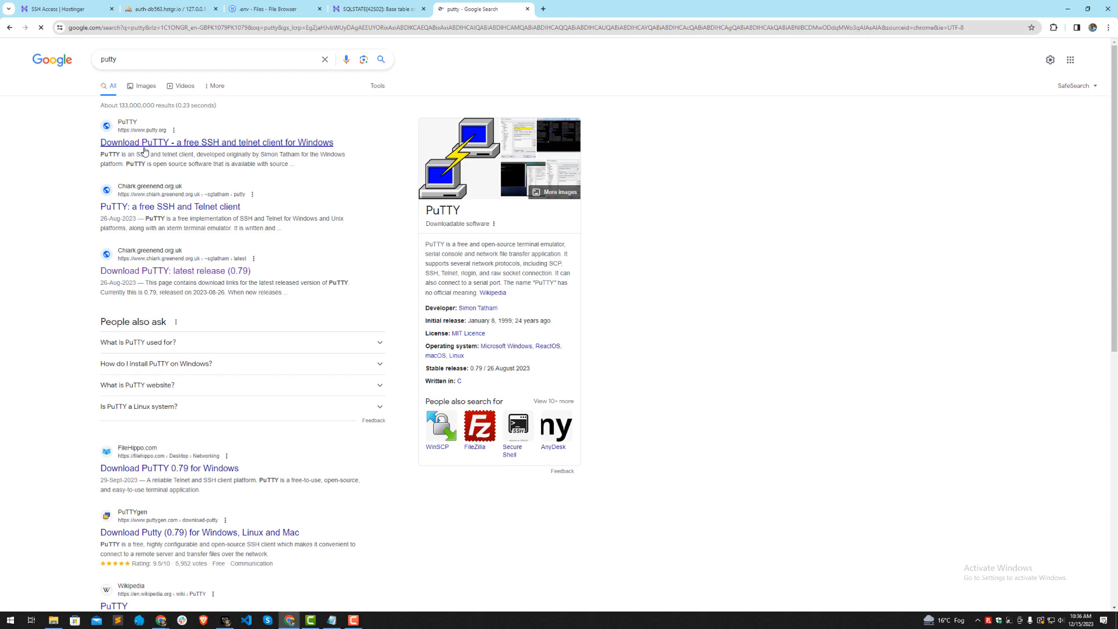
Go from putty.org to the latest release page and choose the 64-bit x86 putty.exe.
left_click(216, 142)
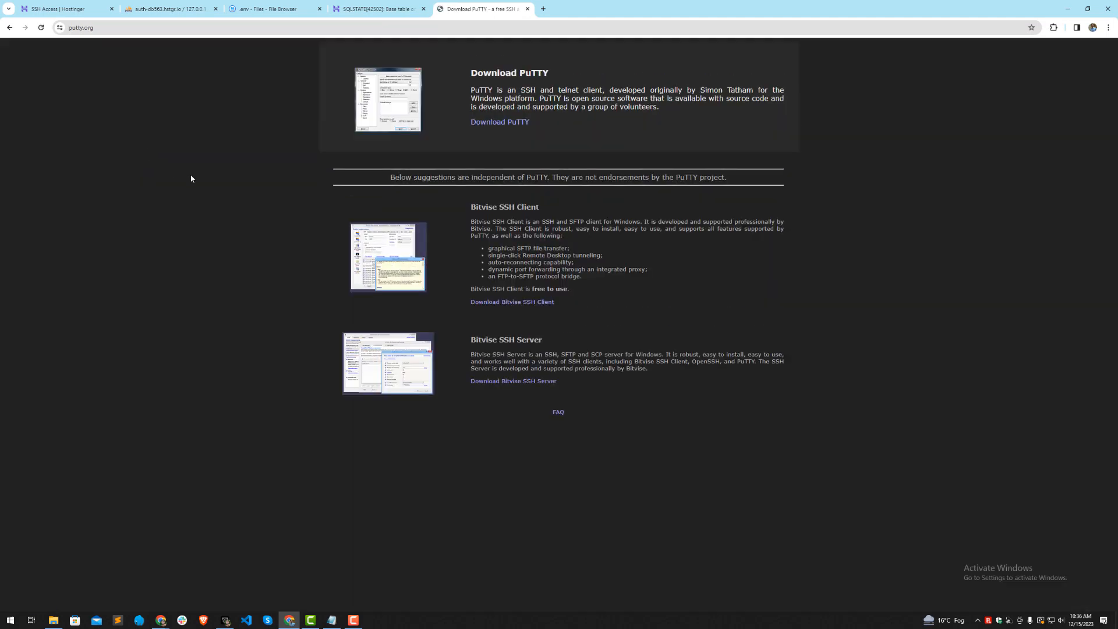
left_click(500, 122)
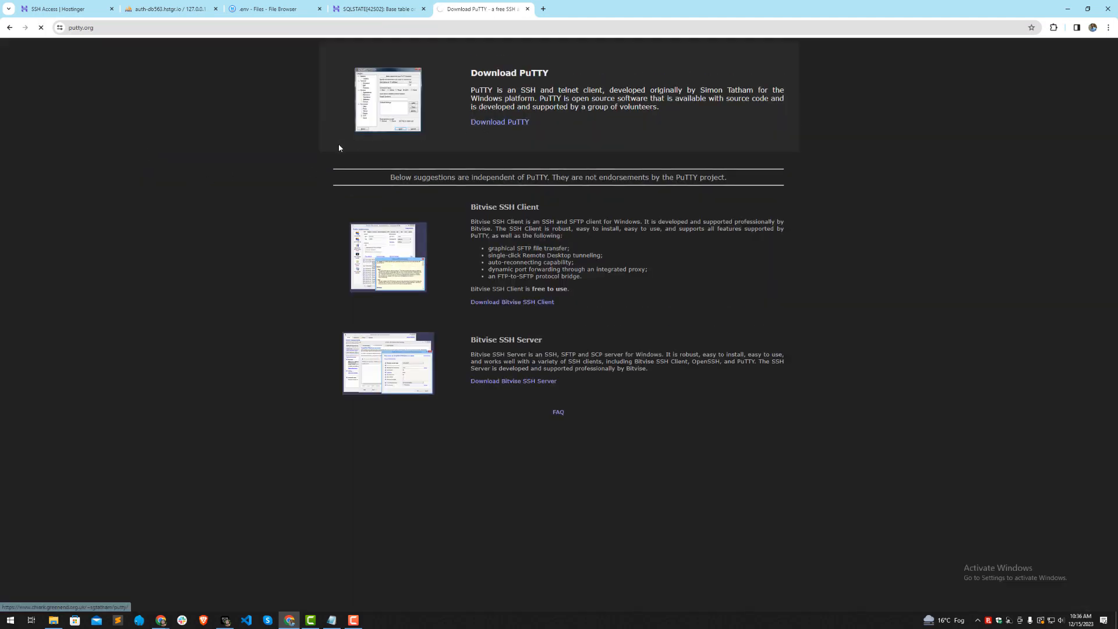
left_click(499, 121)
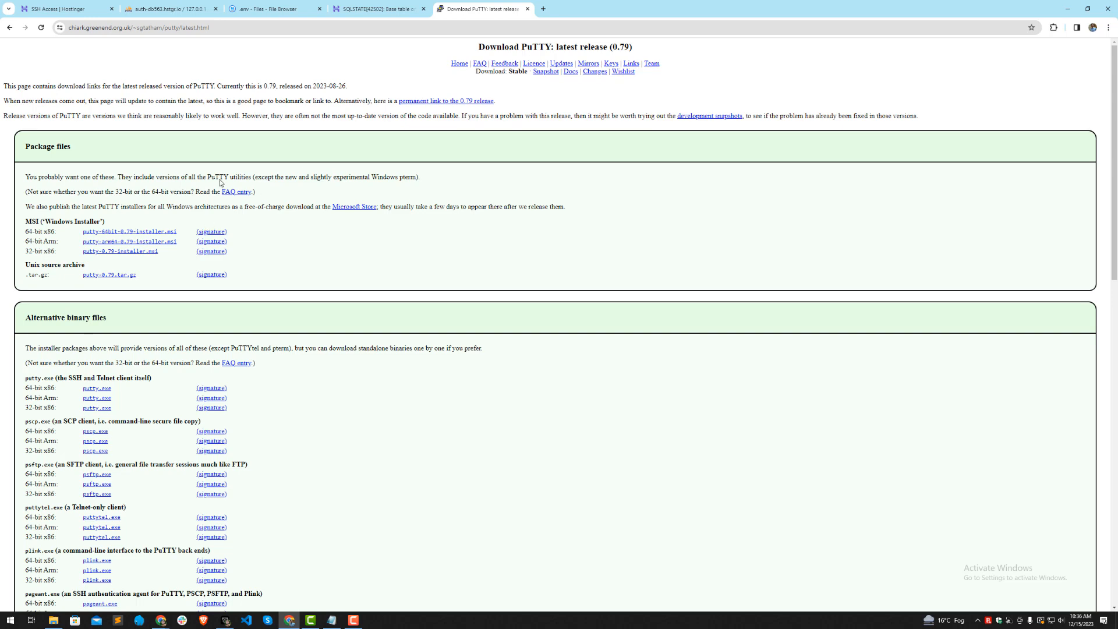
scroll("down", 3)
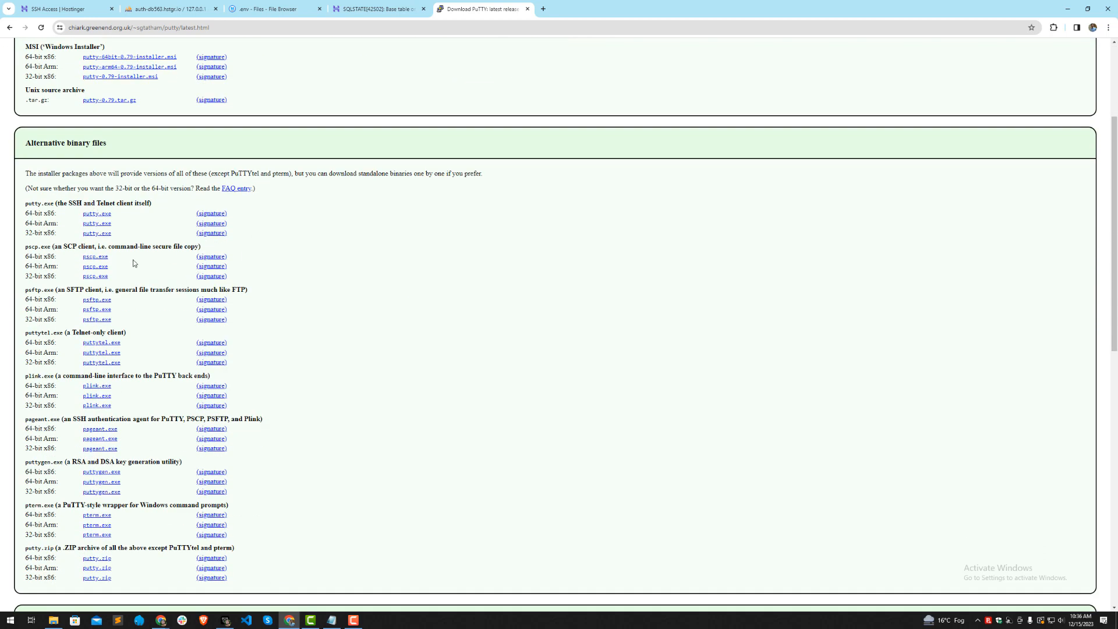
mouse_move(95, 257)
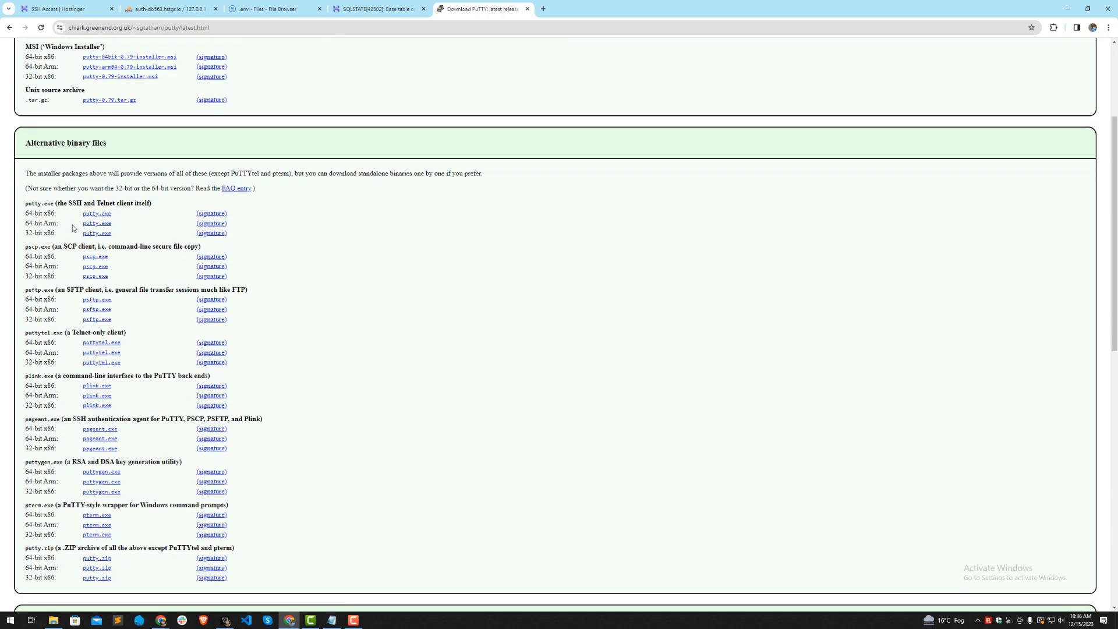
scroll("down", 3)
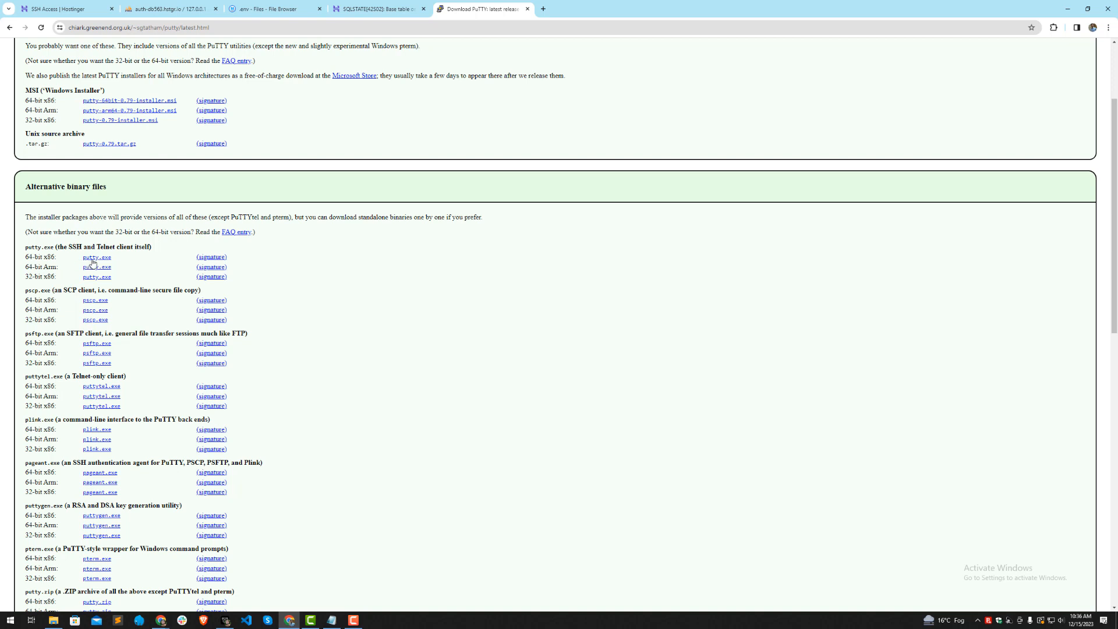
double_click(34, 257)
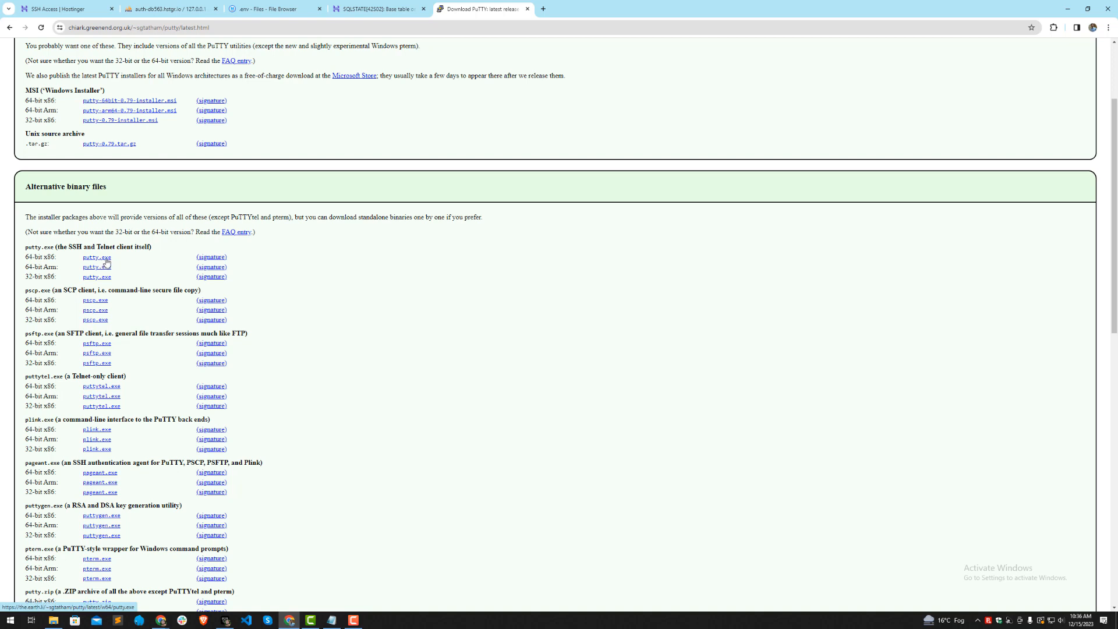
mouse_move(148, 276)
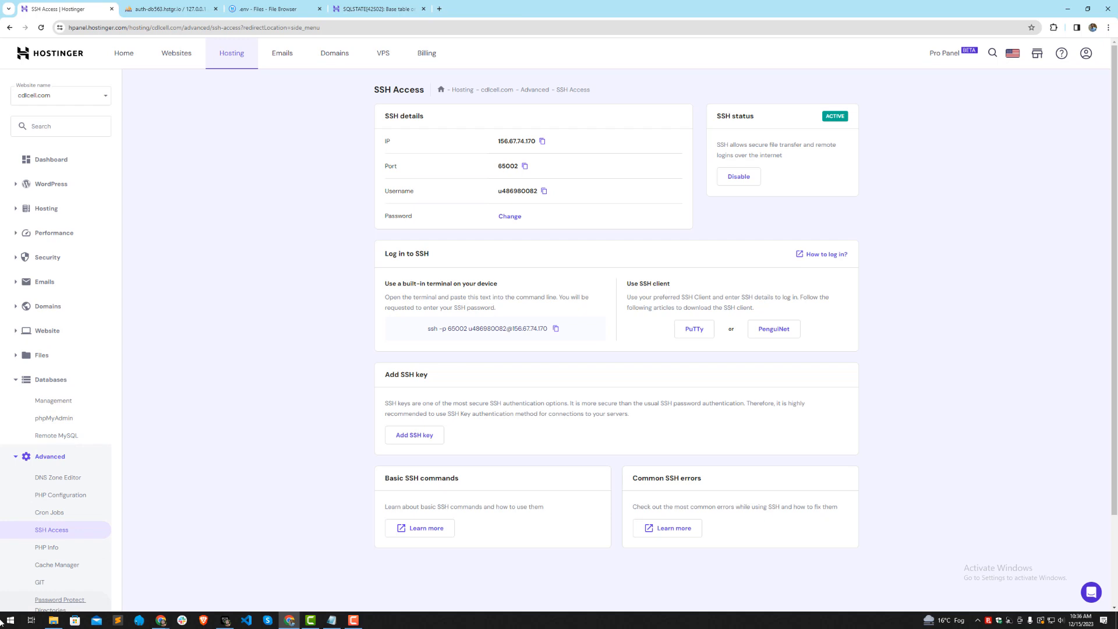
Abandon the 'putty' Start search and copy the SSH login command from hPanel.
type("putty")
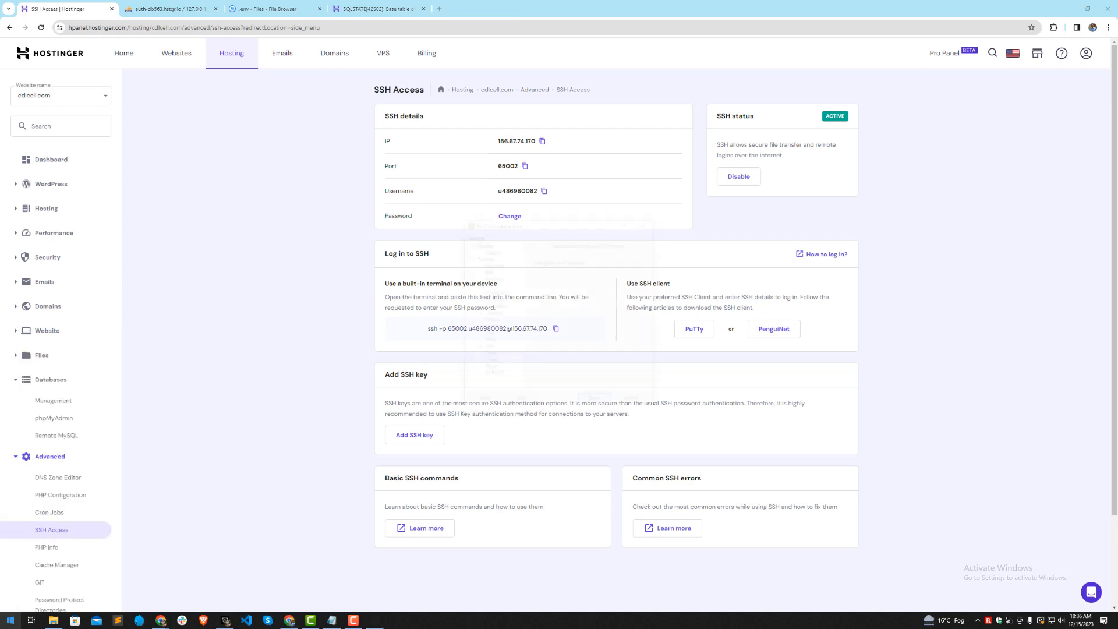
left_click(693, 329)
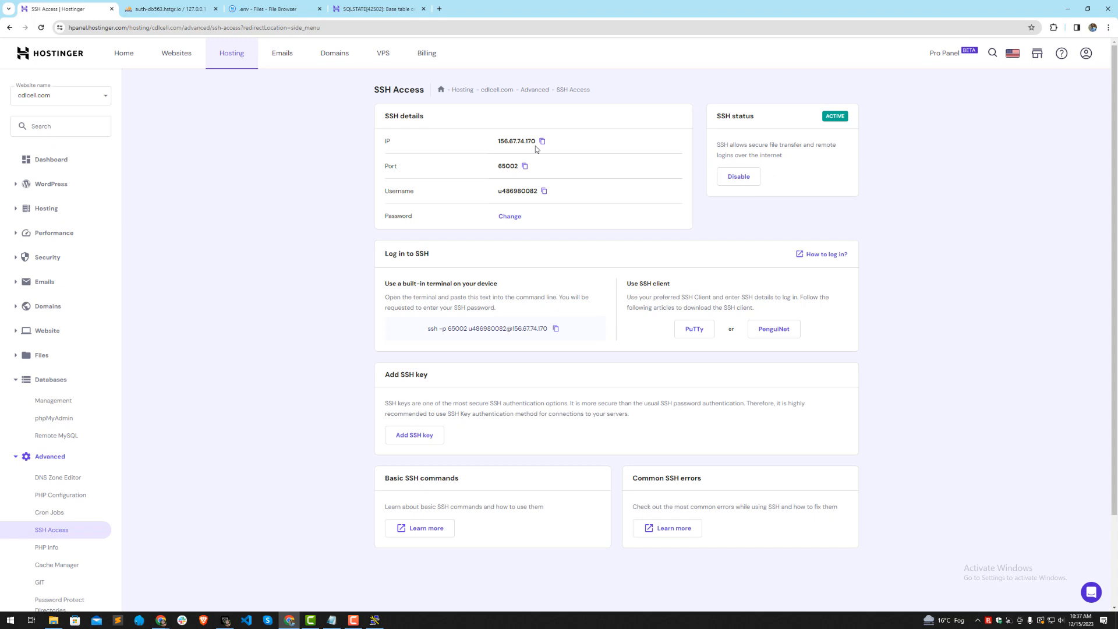
mouse_move(440, 284)
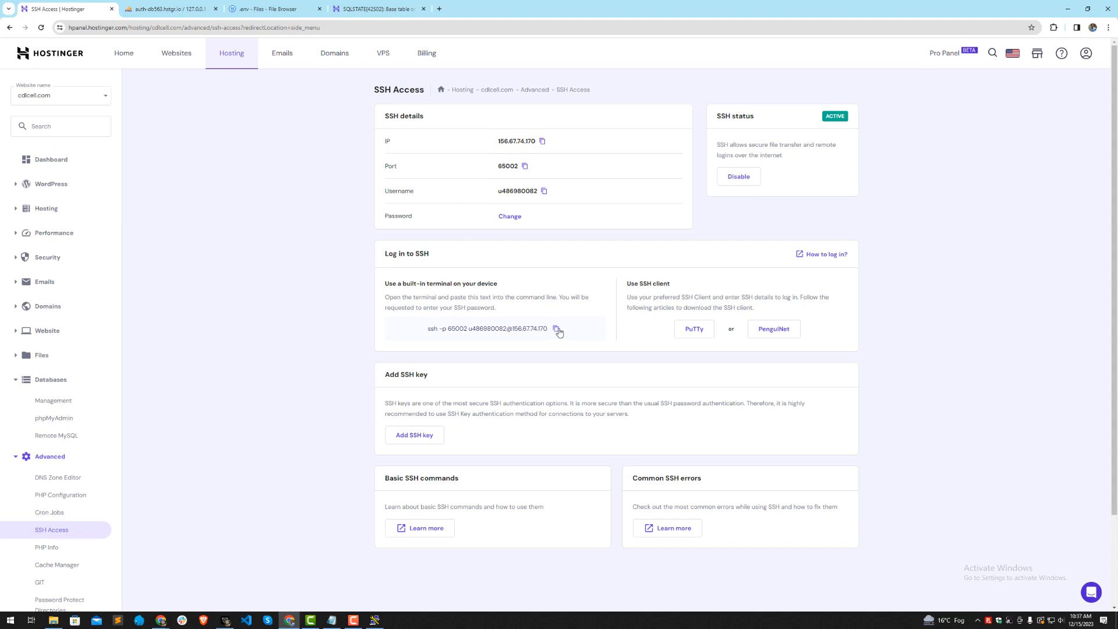
left_click(556, 329)
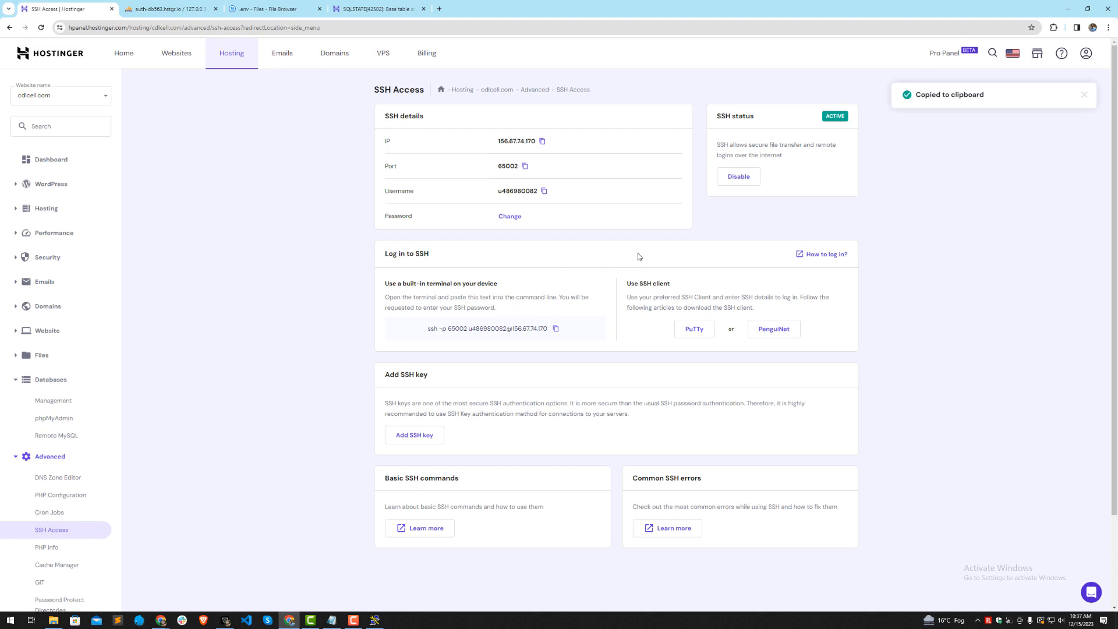
mouse_move(709, 118)
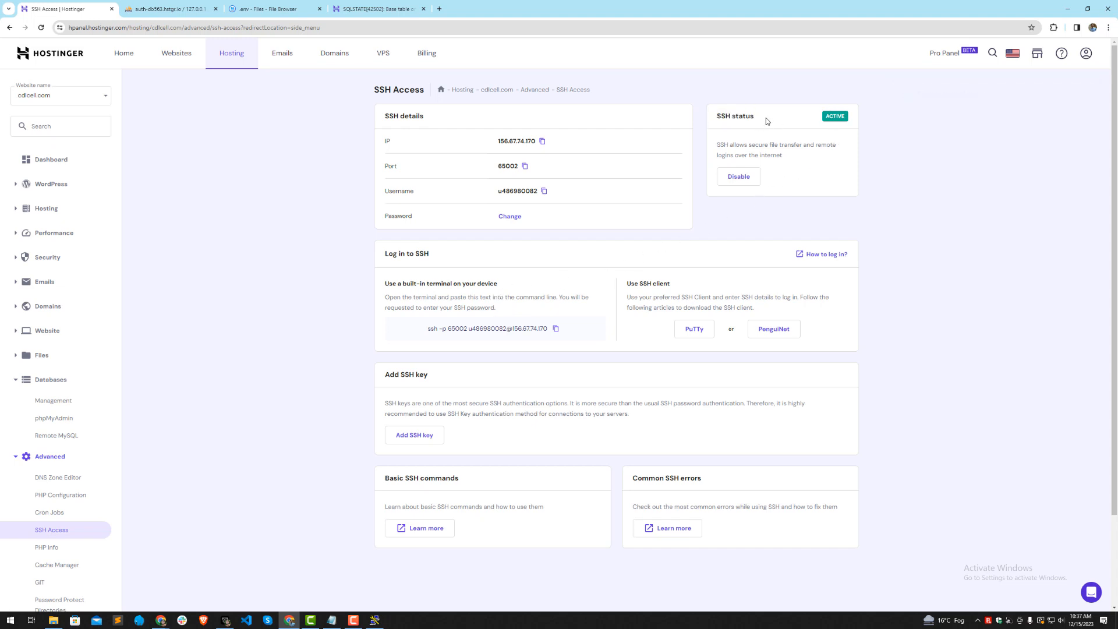
Disable SSH access for the site and copy the login command again.
left_click(737, 175)
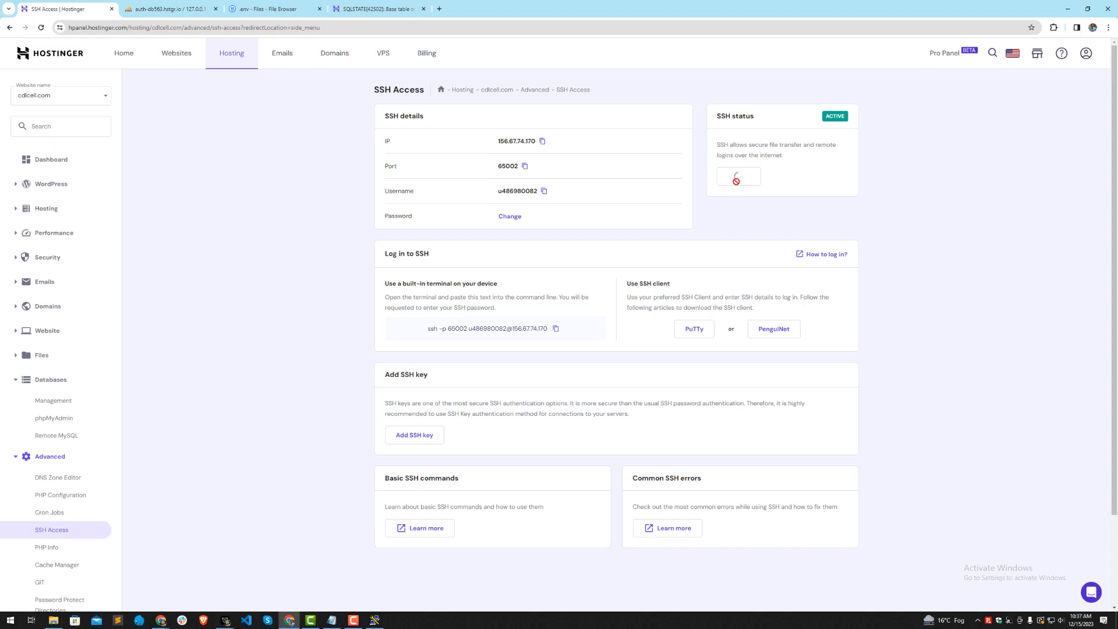
left_click(737, 176)
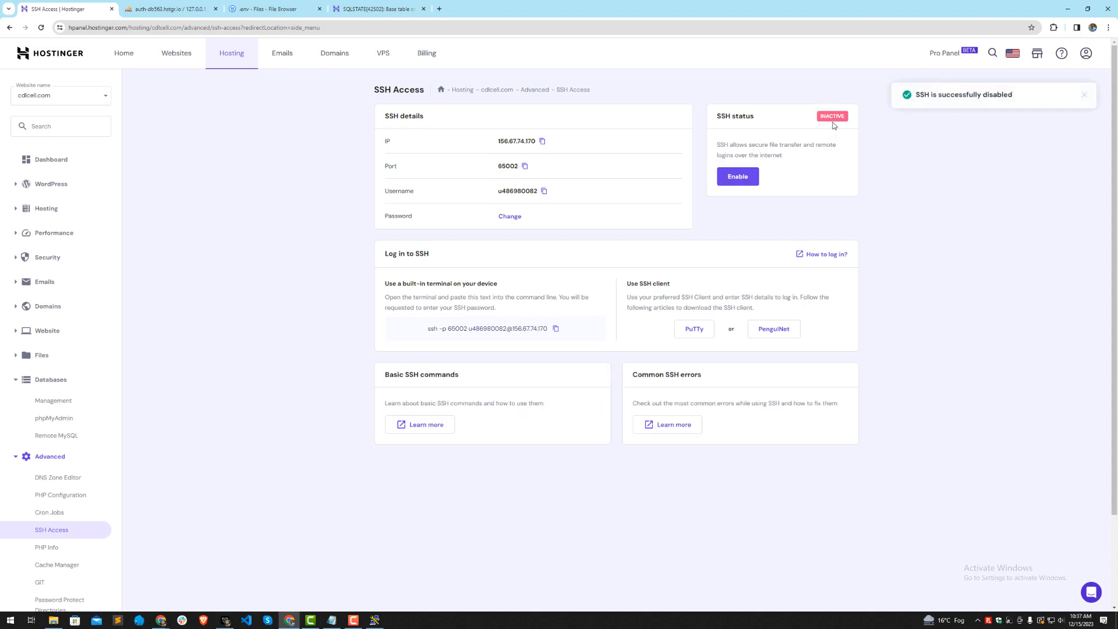
mouse_move(703, 197)
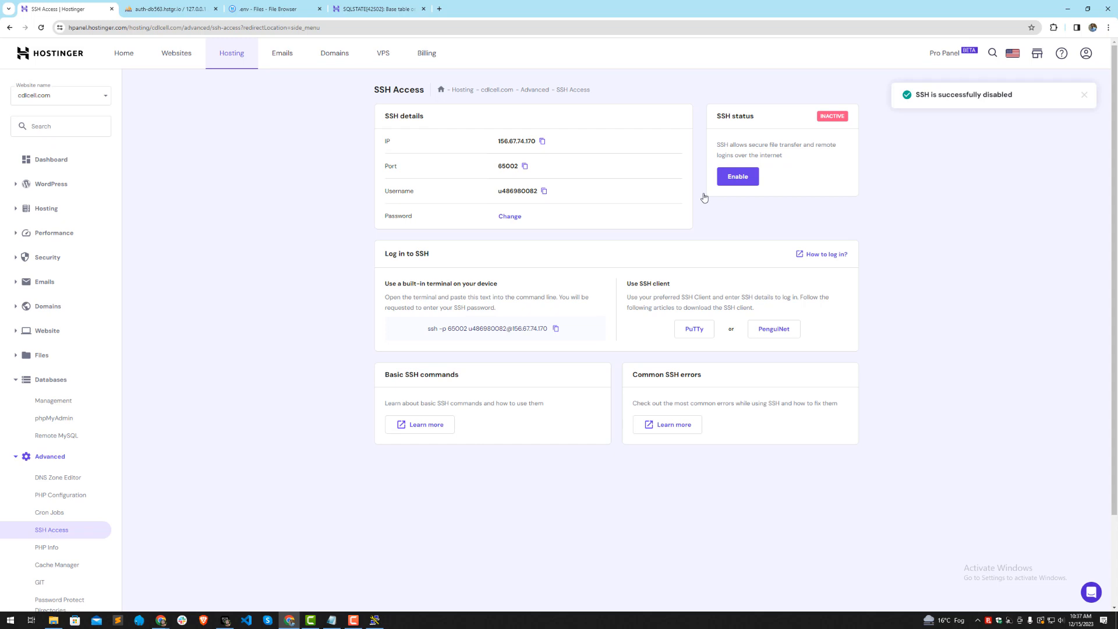
left_click(555, 328)
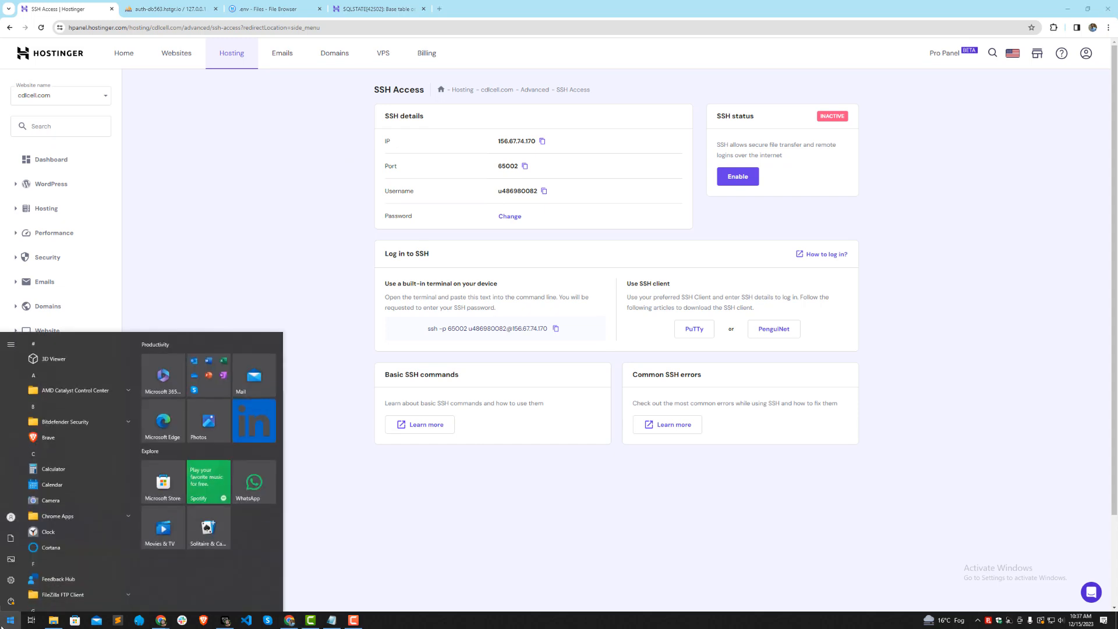
type("cmd")
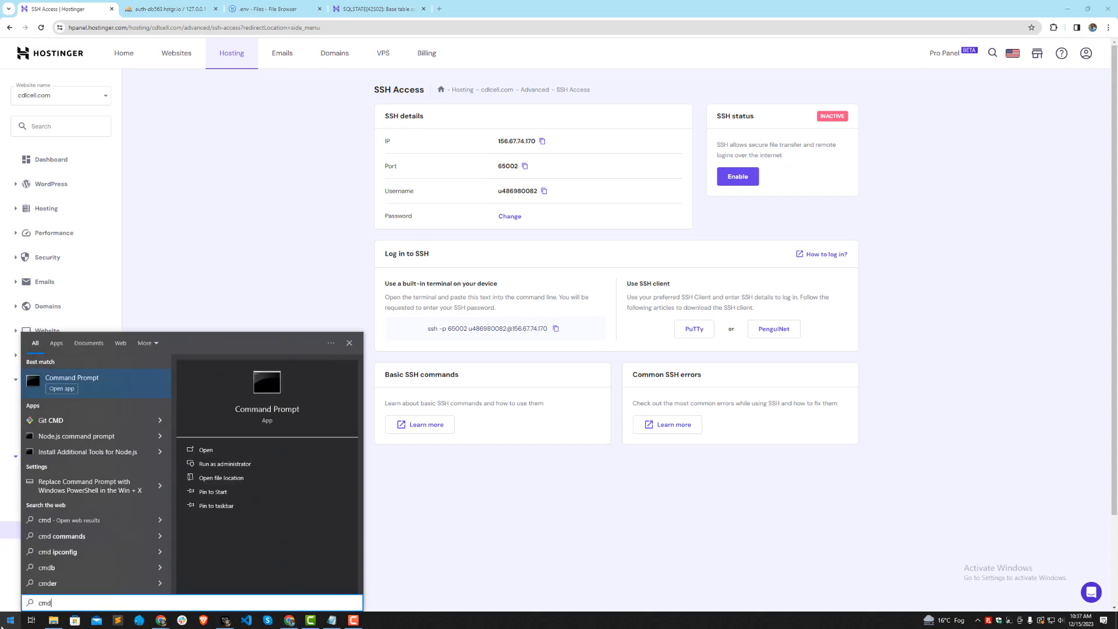
right_click(71, 382)
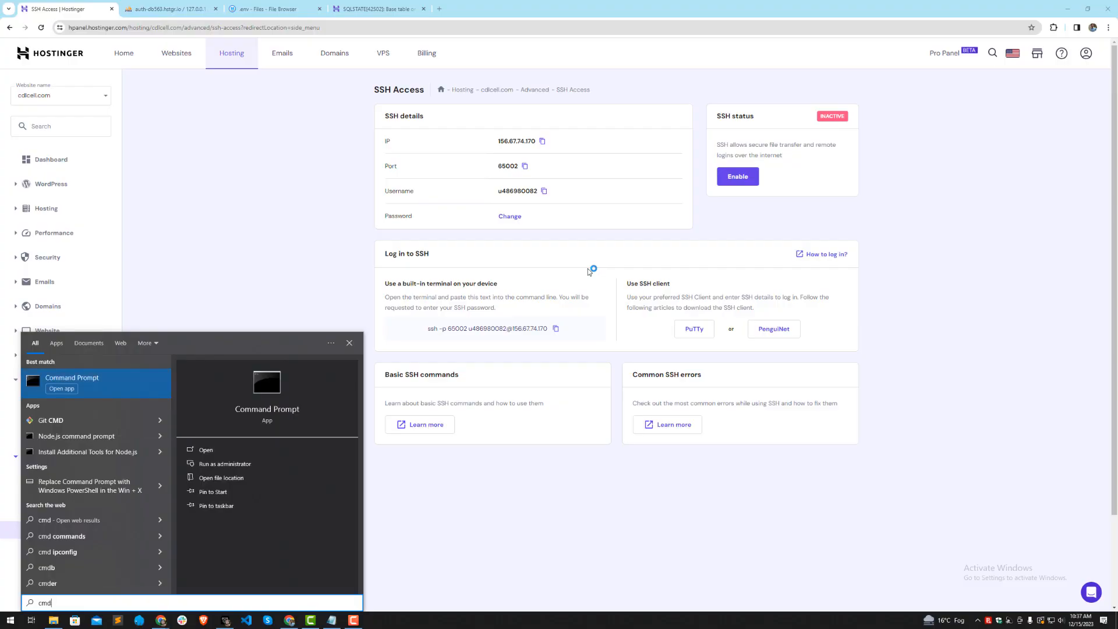
left_click(223, 464)
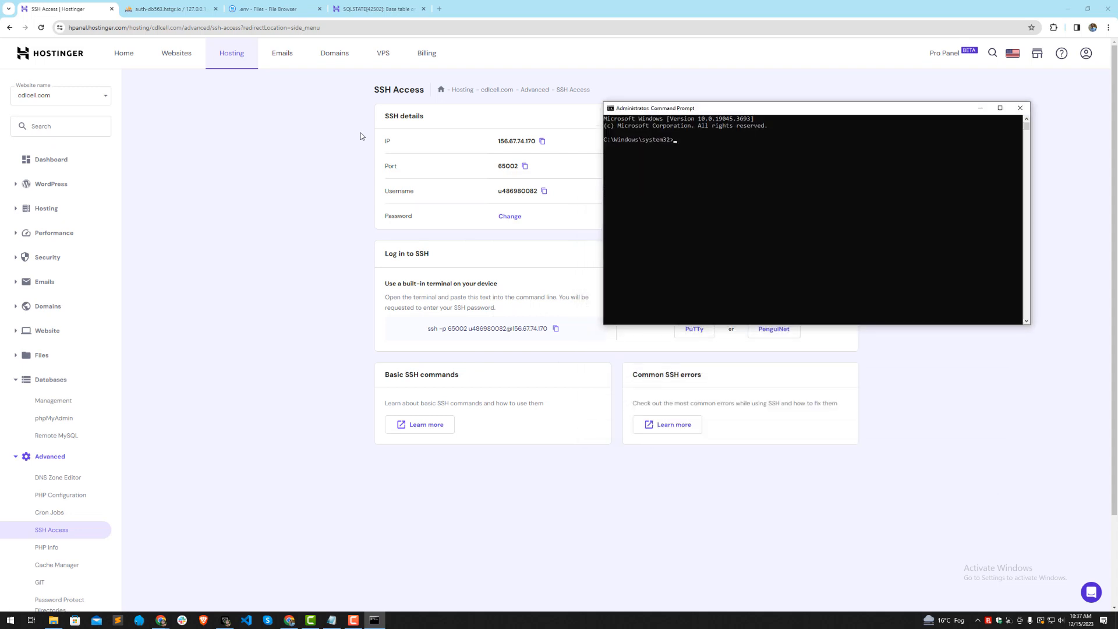
type("ssh -p 65002 u486980082@156.67.74.170")
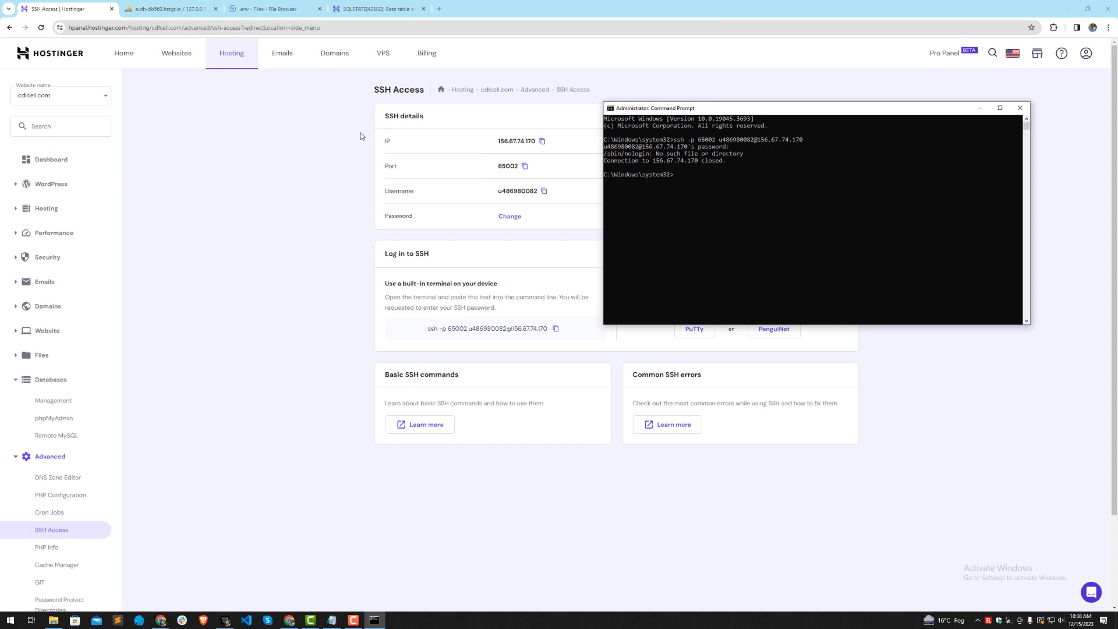
left_click_drag(604, 147, 741, 153)
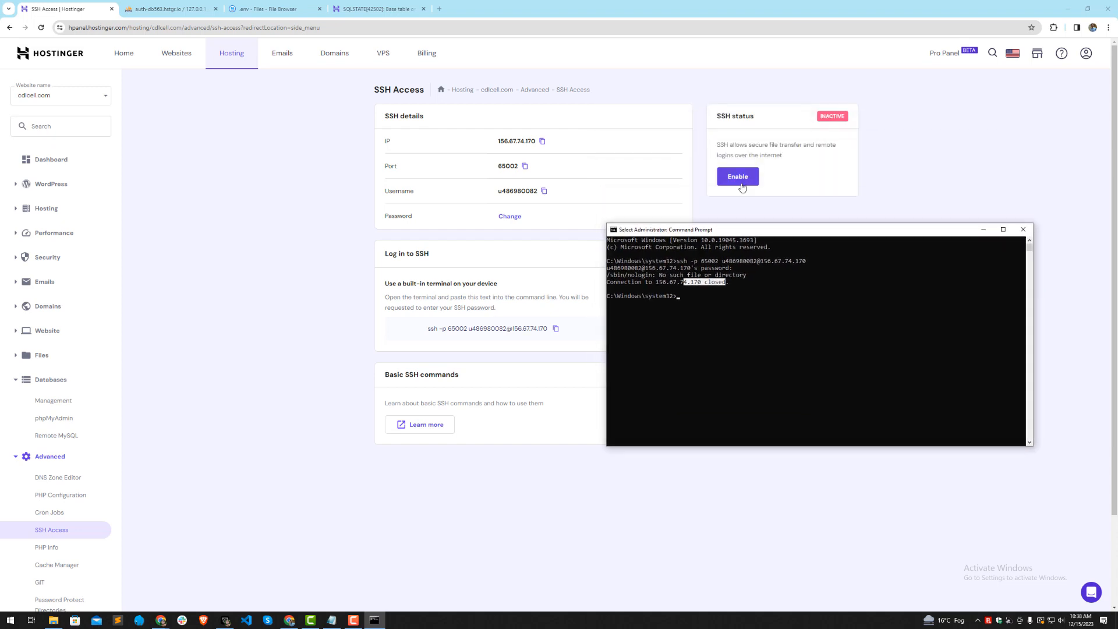
Enable SSH access under SSH status in hPanel.
left_click(737, 176)
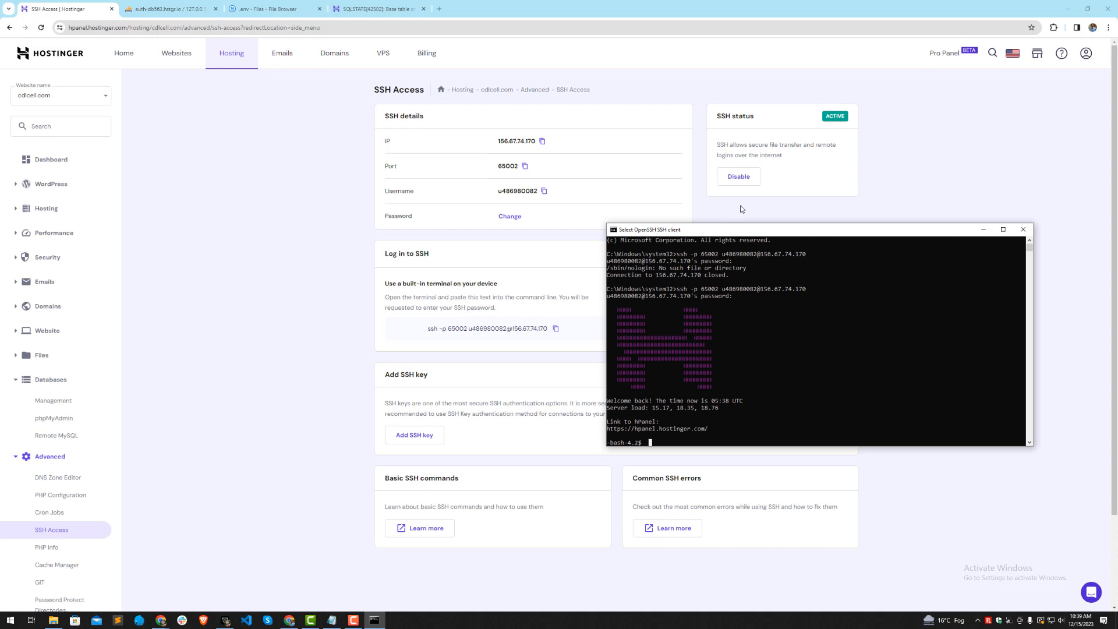
Clear the terminal, list the home directory, and move into public_html to list it.
type("cls")
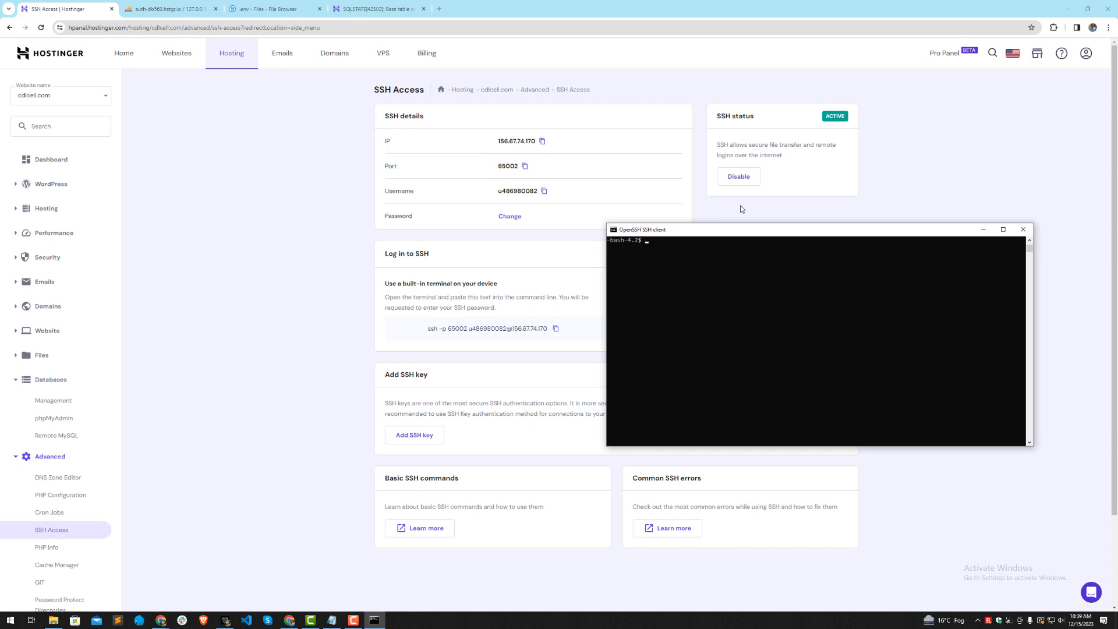
type("ls")
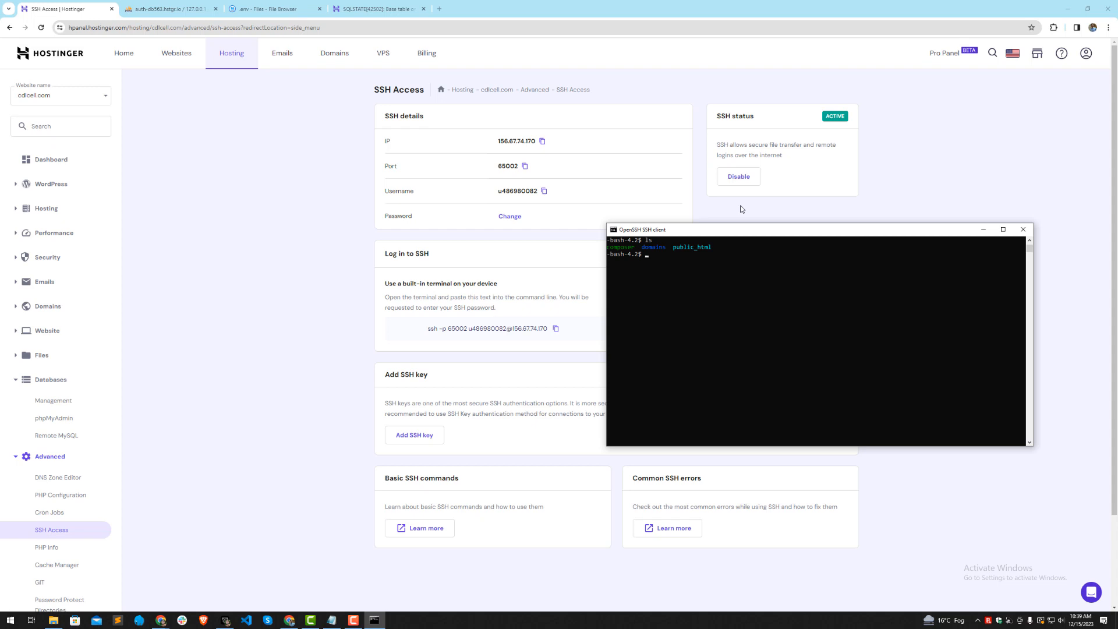
type("cd")
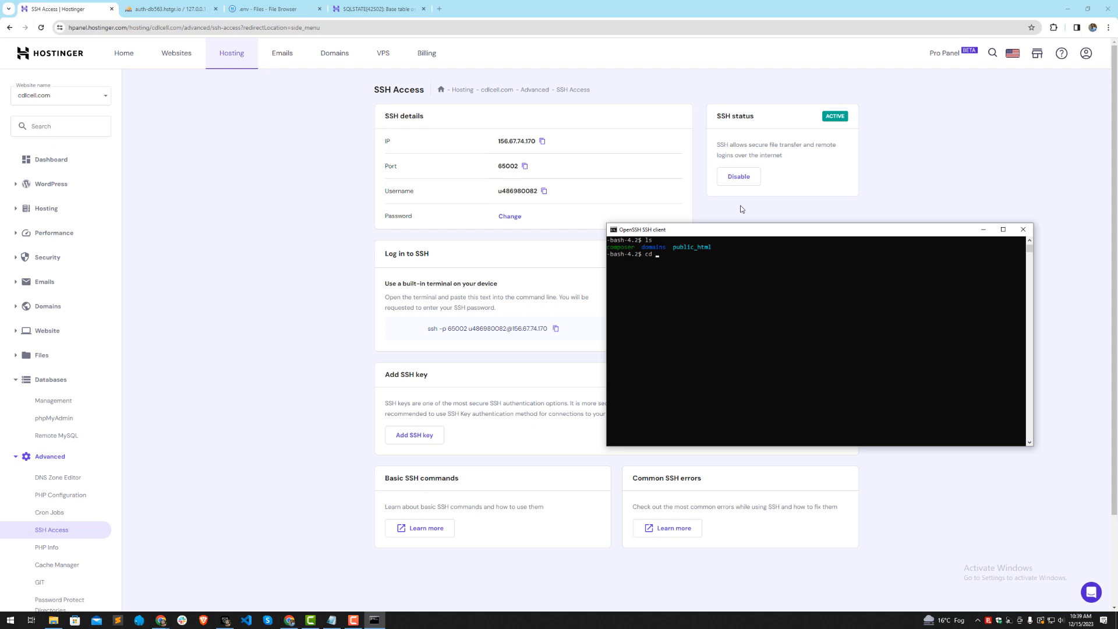
type("publc")
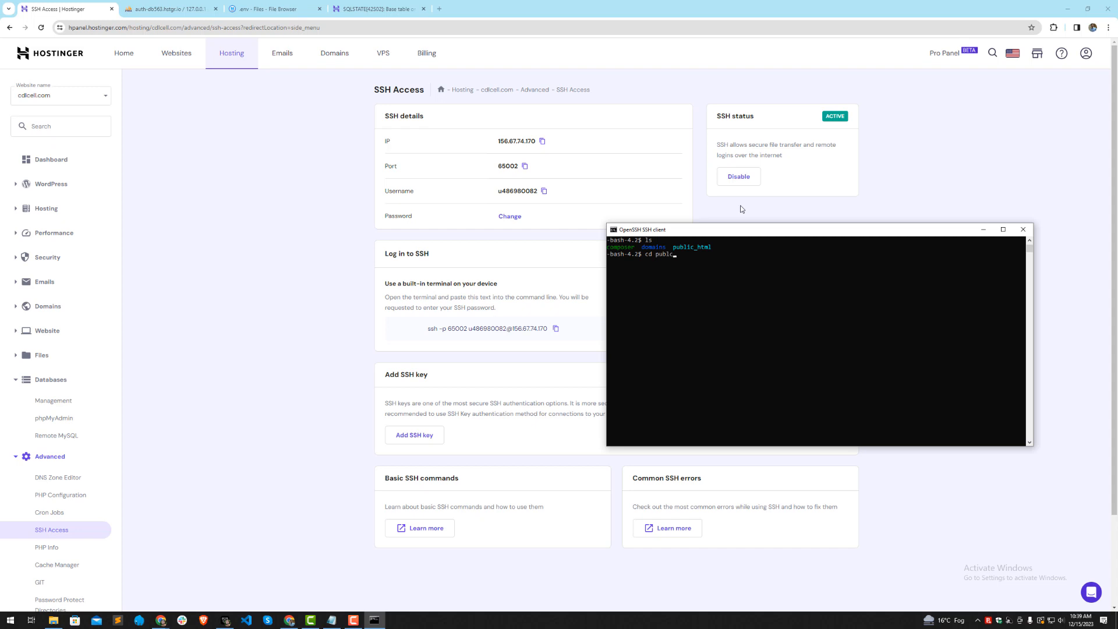
type("_htm")
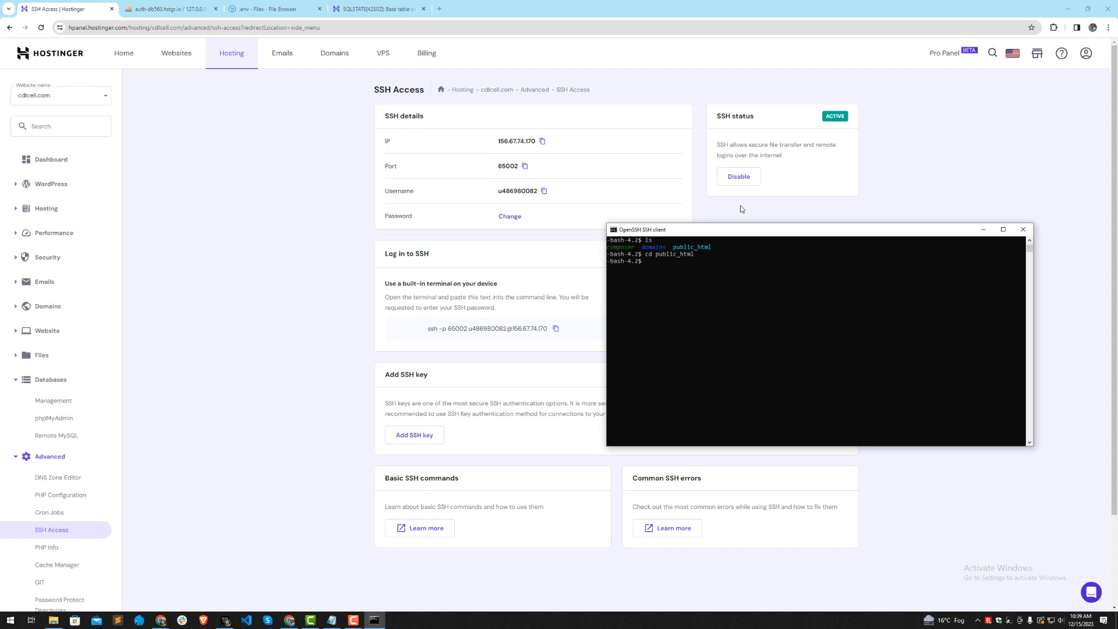
type("ls")
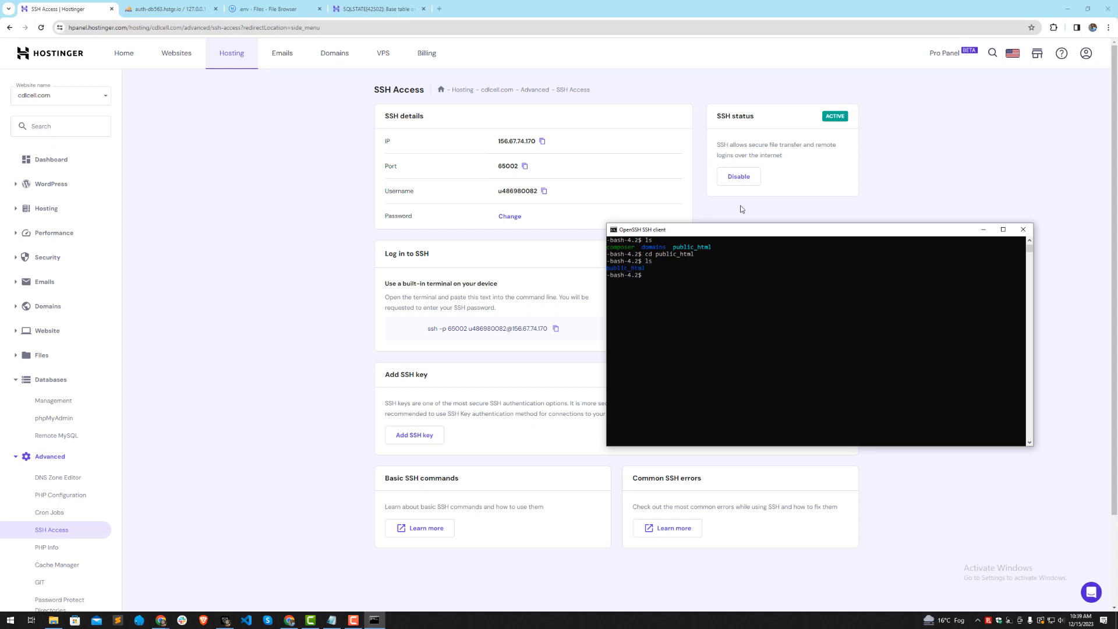
type("cd public_html")
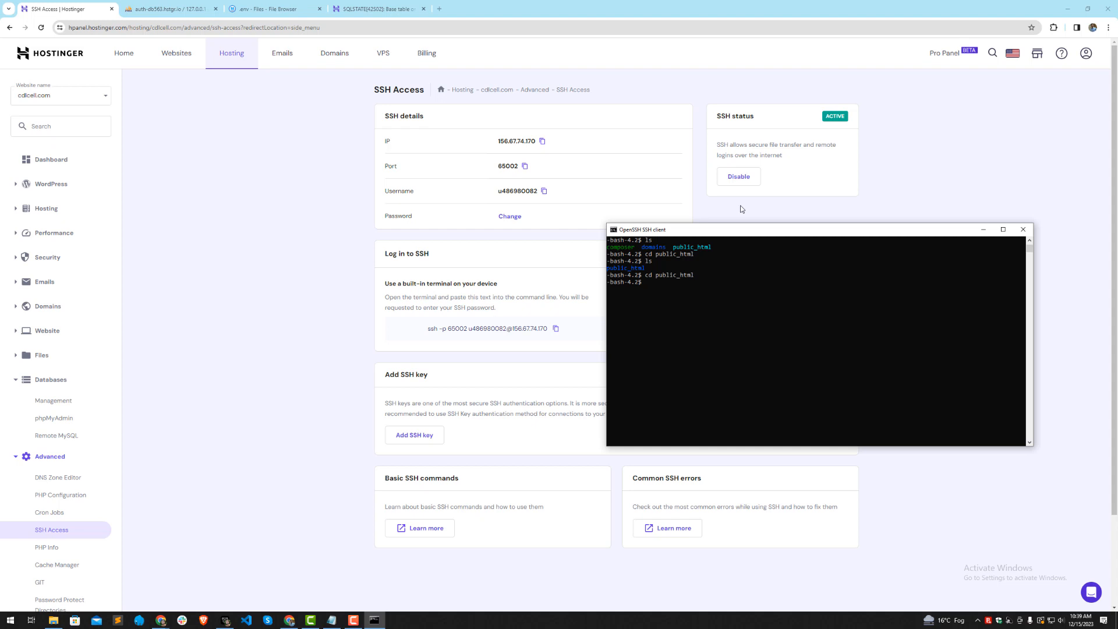
type("ls")
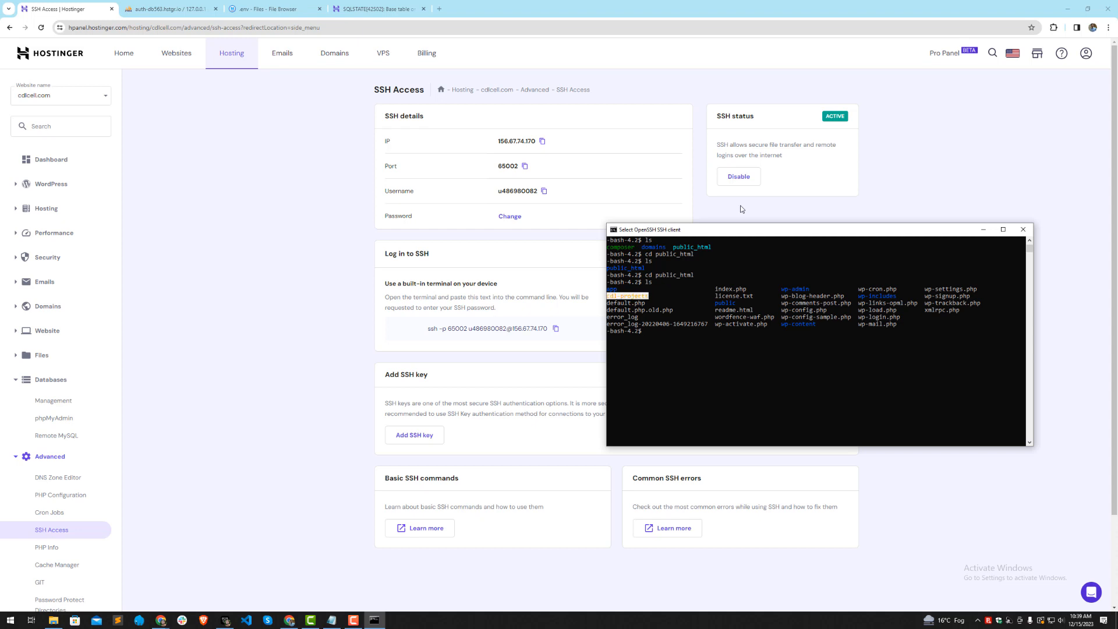
Move into cdl-projects/laravel-demo, list its Laravel files, then clear the screen.
type("cdl-projects")
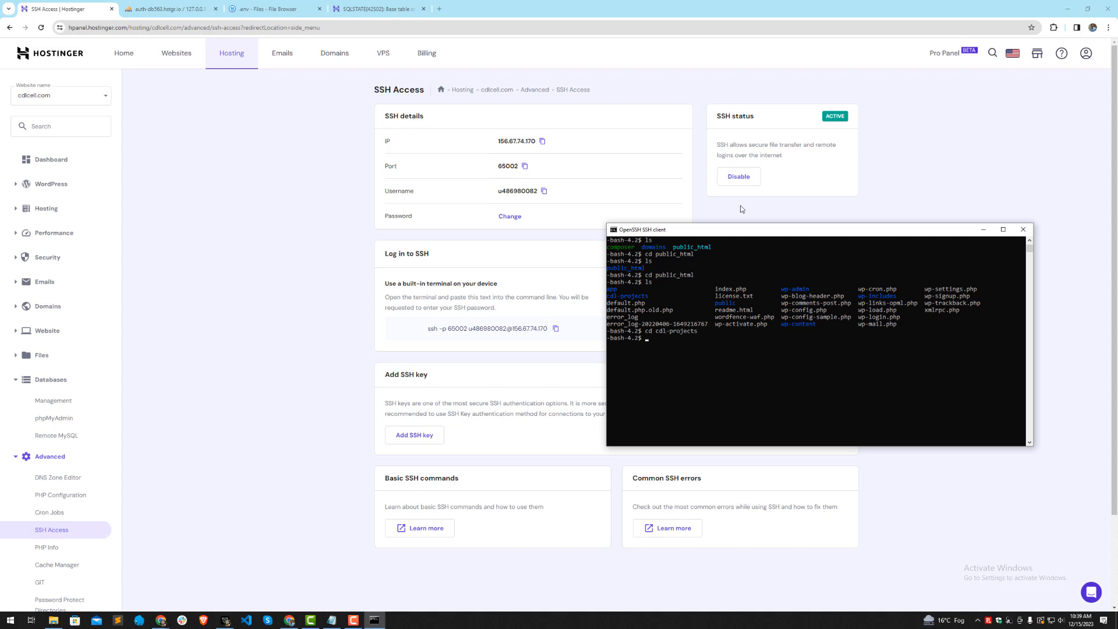
type("cd")
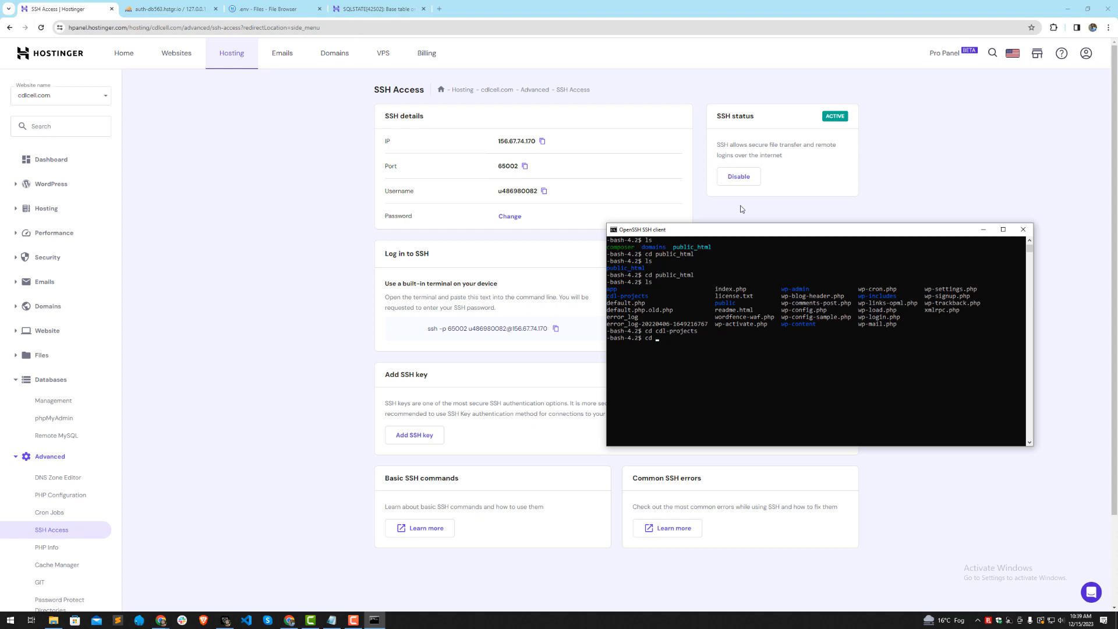
type("laravel-demo")
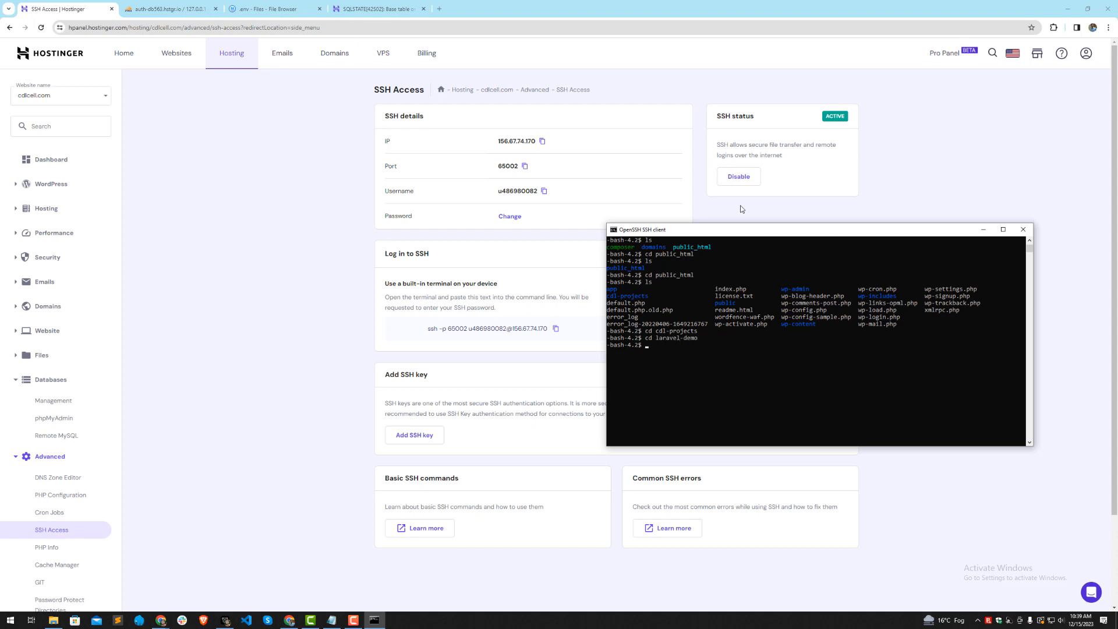
type("ls")
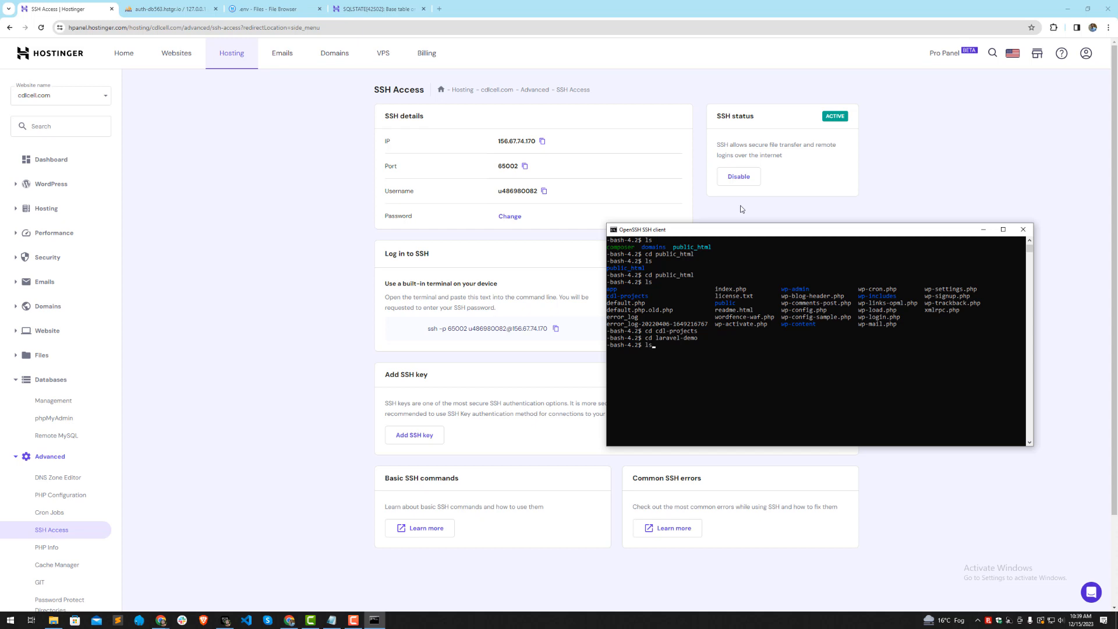
key("Return")
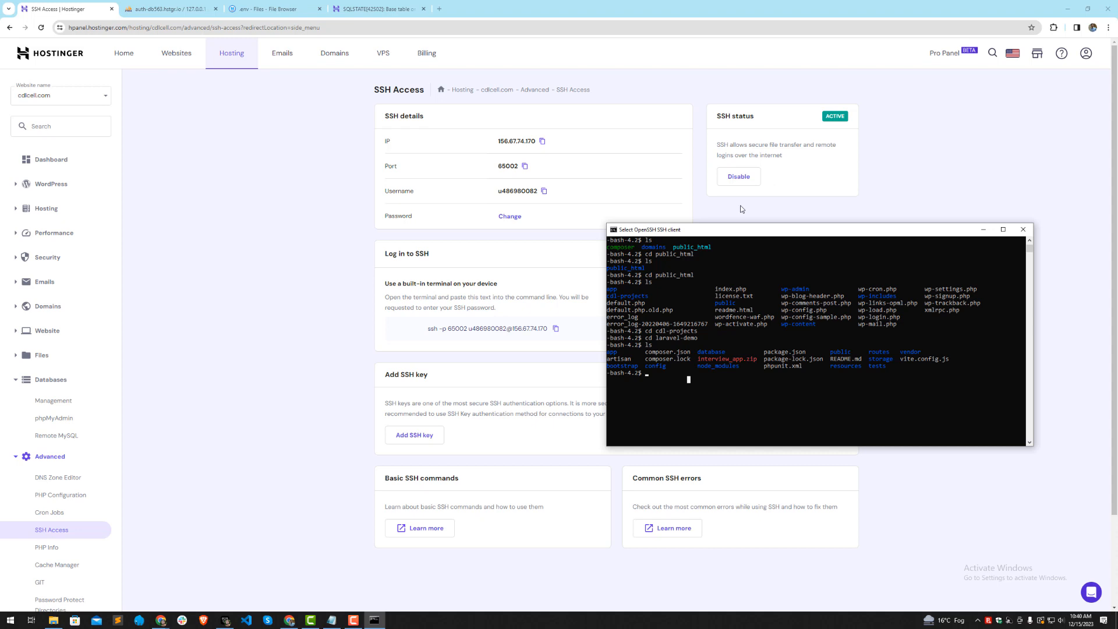
type("l")
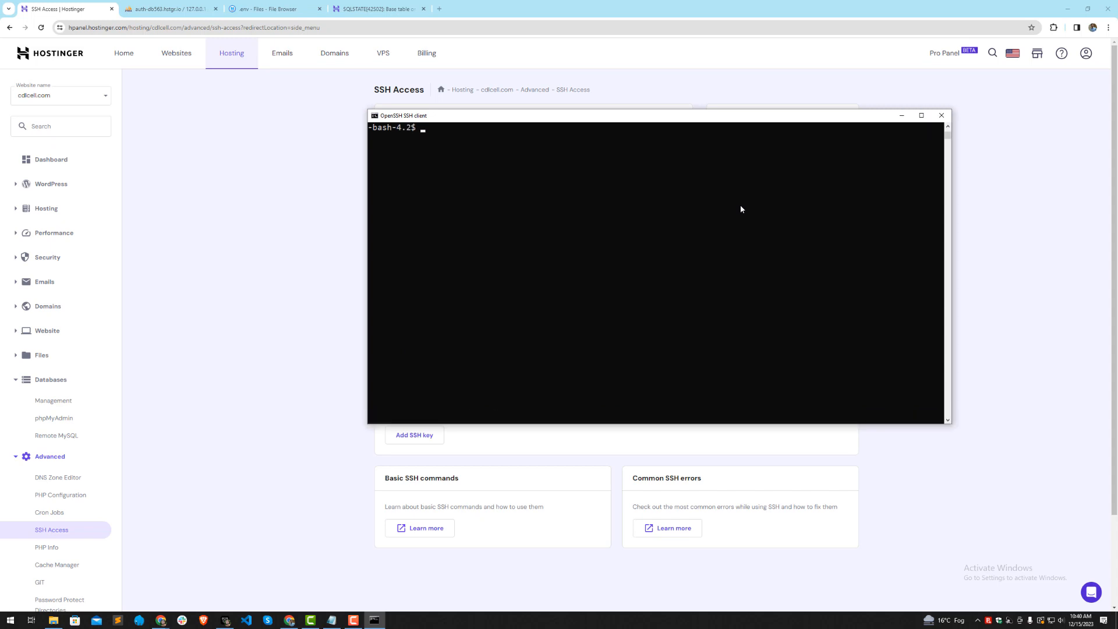
Run 'php artisan migrate --seed' to create the users, positions and applicants tables.
type("php arti")
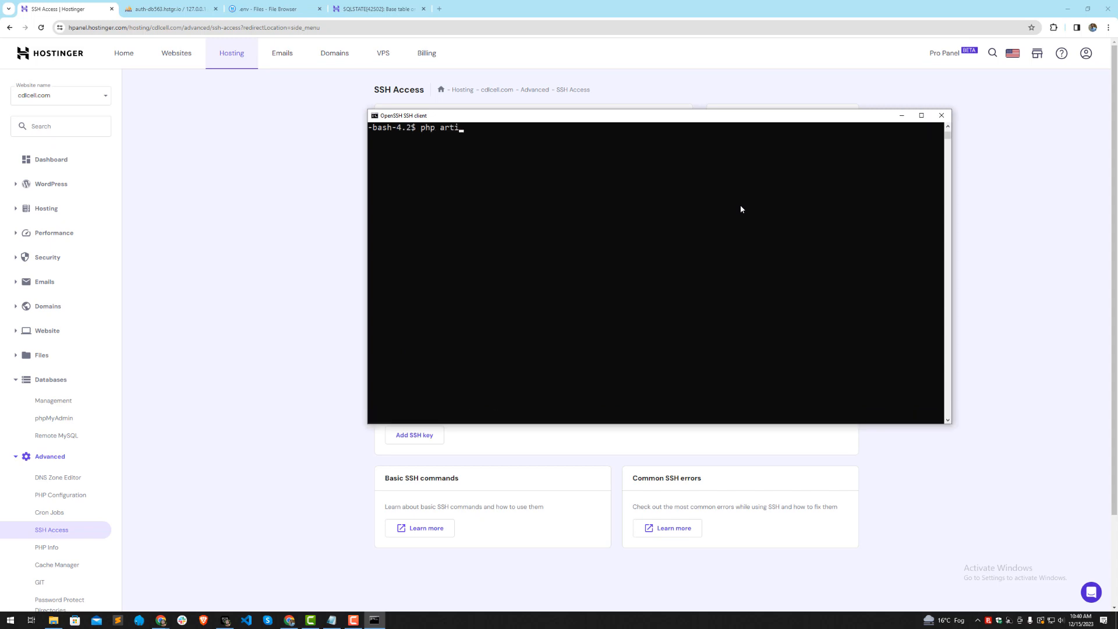
type("san migrate")
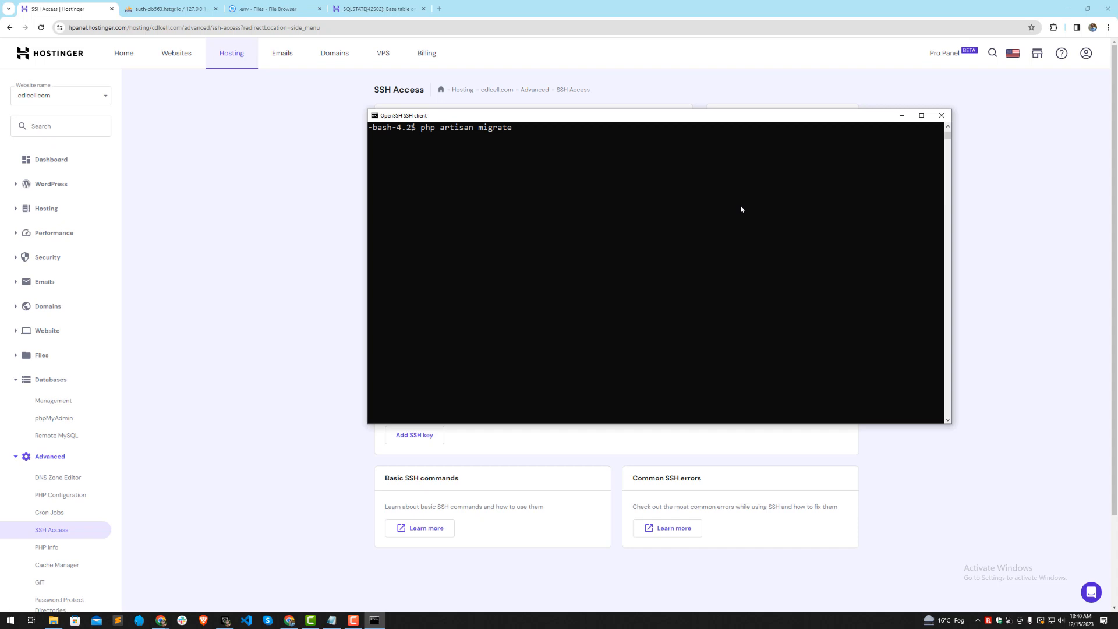
type("--")
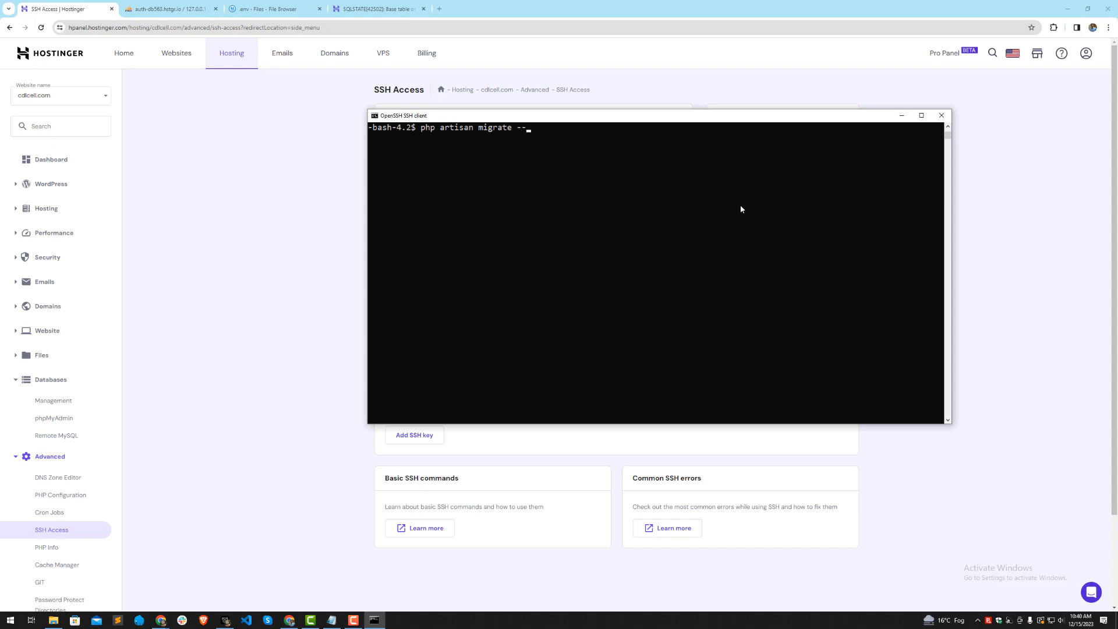
type("seed")
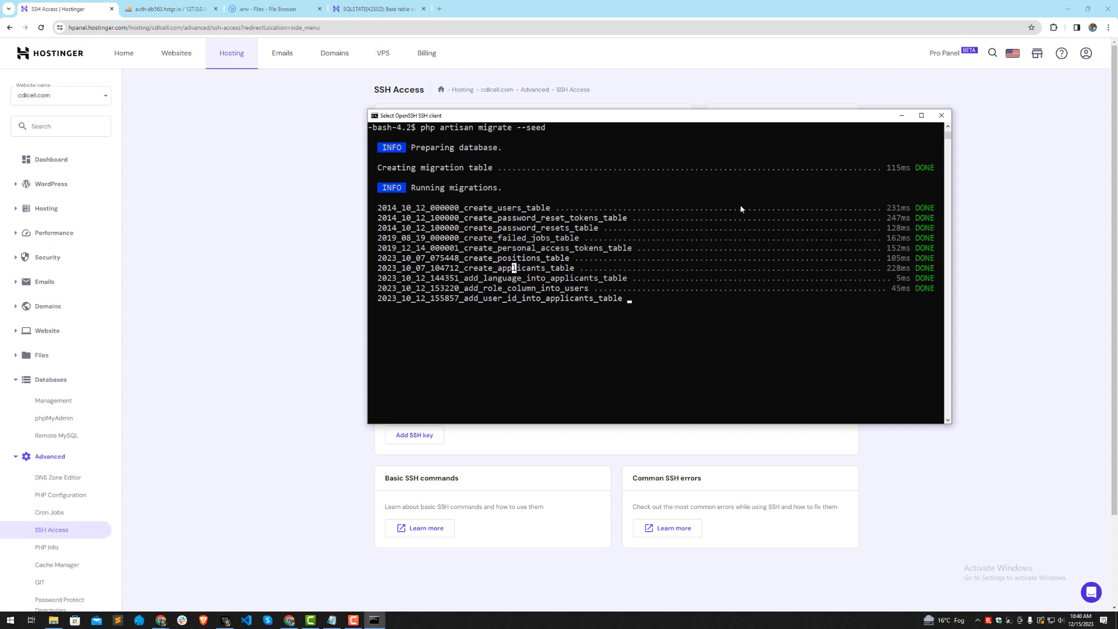
left_click(268, 9)
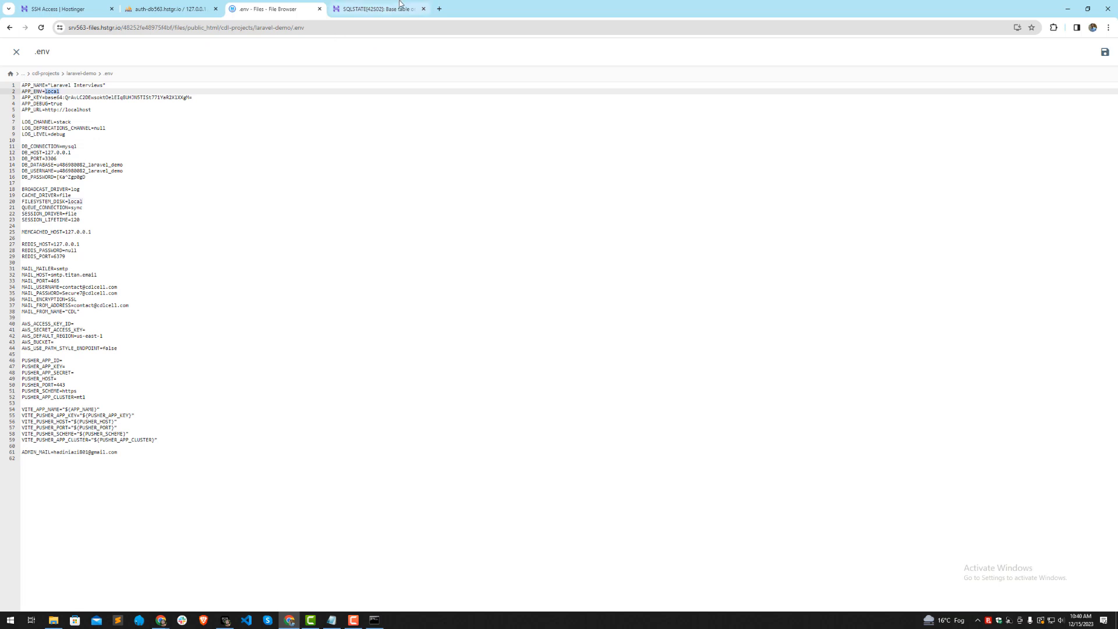
Return to the terminal's migration output, then type a 'php artisan migrate --' search in a new tab.
left_click(64, 8)
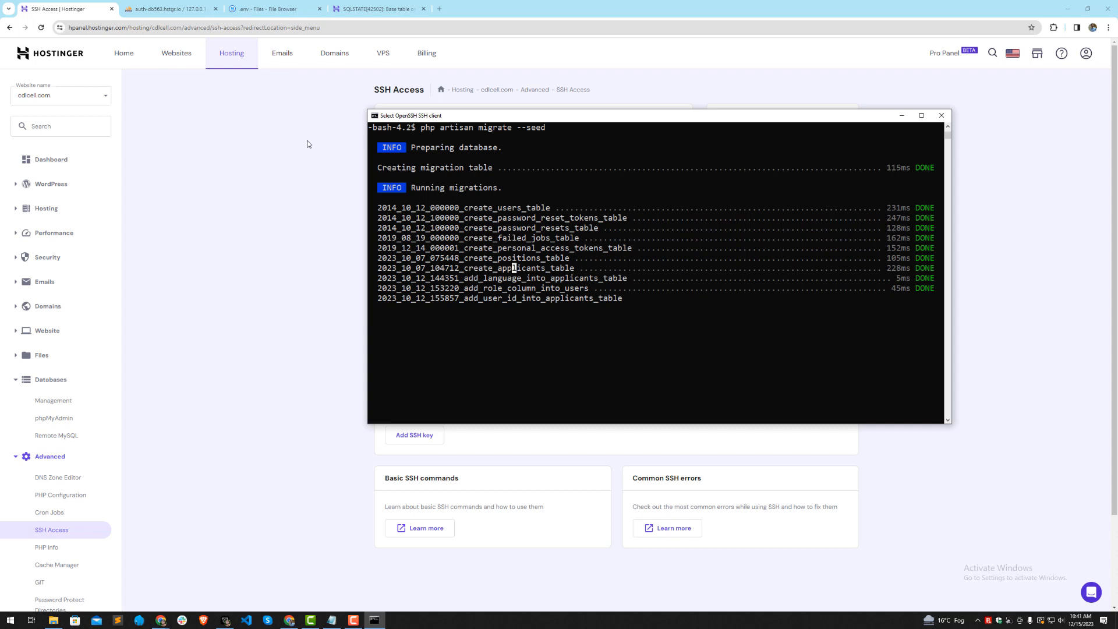
type("php artisan migrate --")
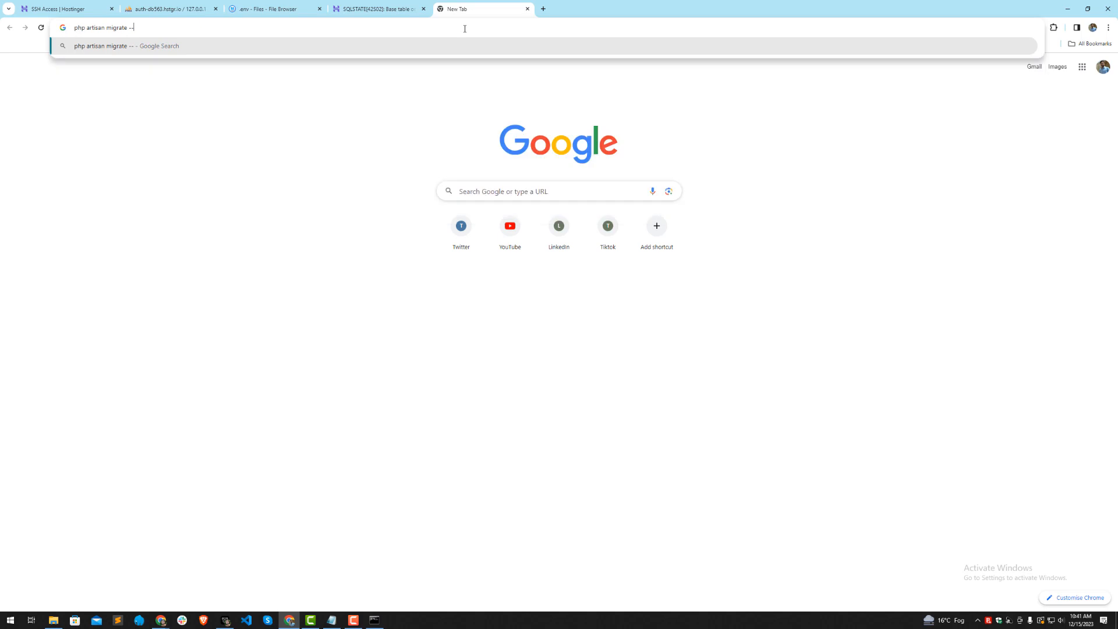
Finish searching 'php artisan migrate --force' and load laravel-demo.cdlcell.com with its job listings.
type("force")
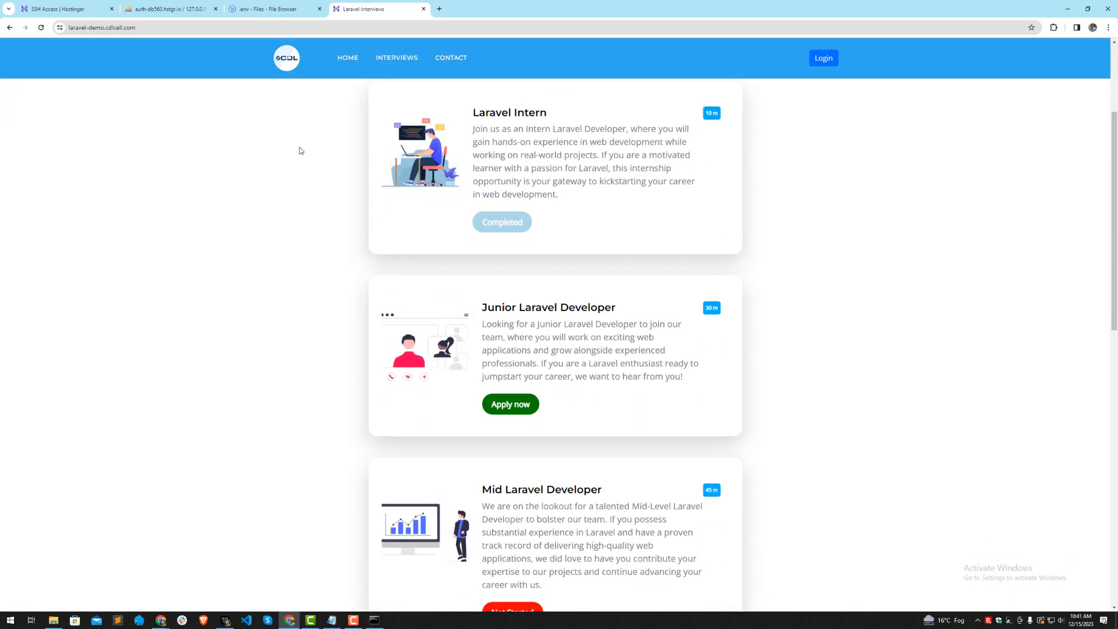
Scroll and reload the Jobs list to verify Intern through Senior Laravel Developer, then open solutions.cdlcell.com.
scroll("down", 3)
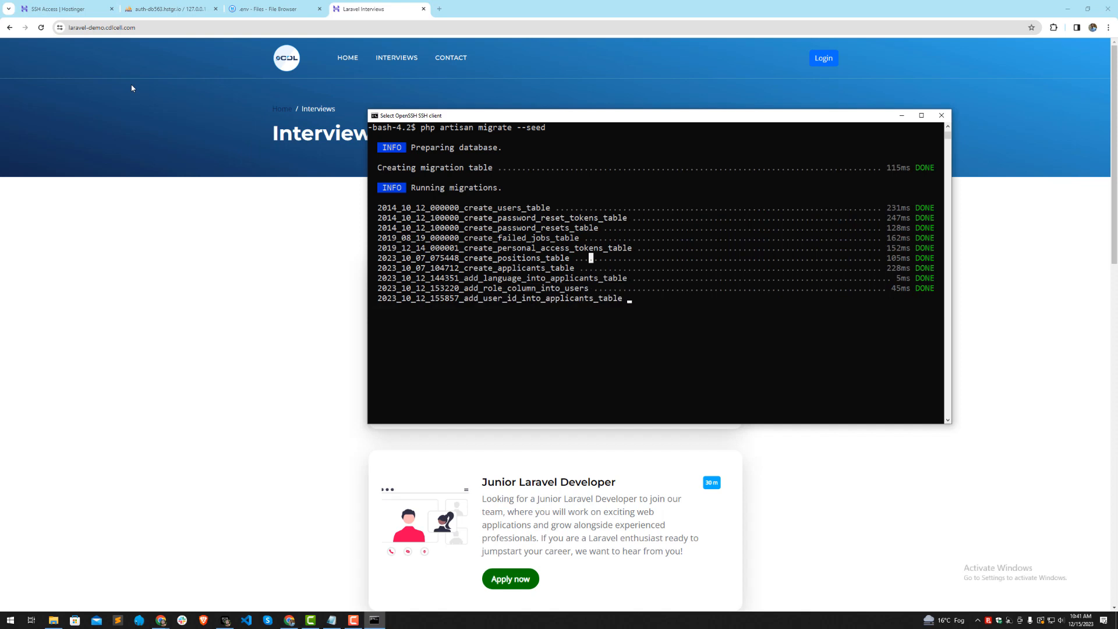
double_click(570, 277)
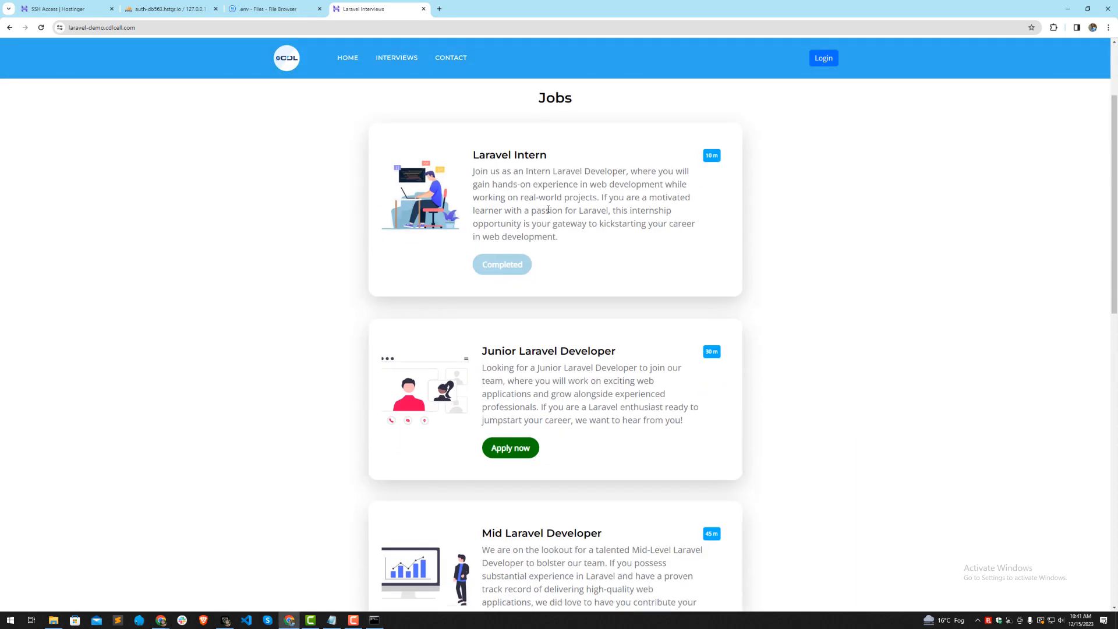
scroll("down", 3)
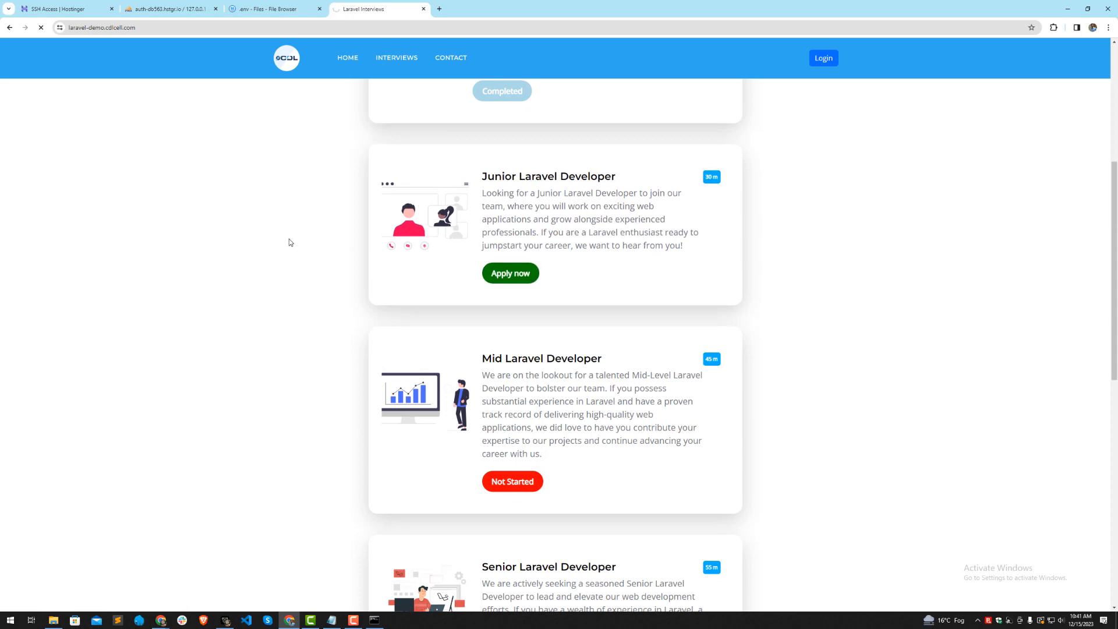
left_click(822, 58)
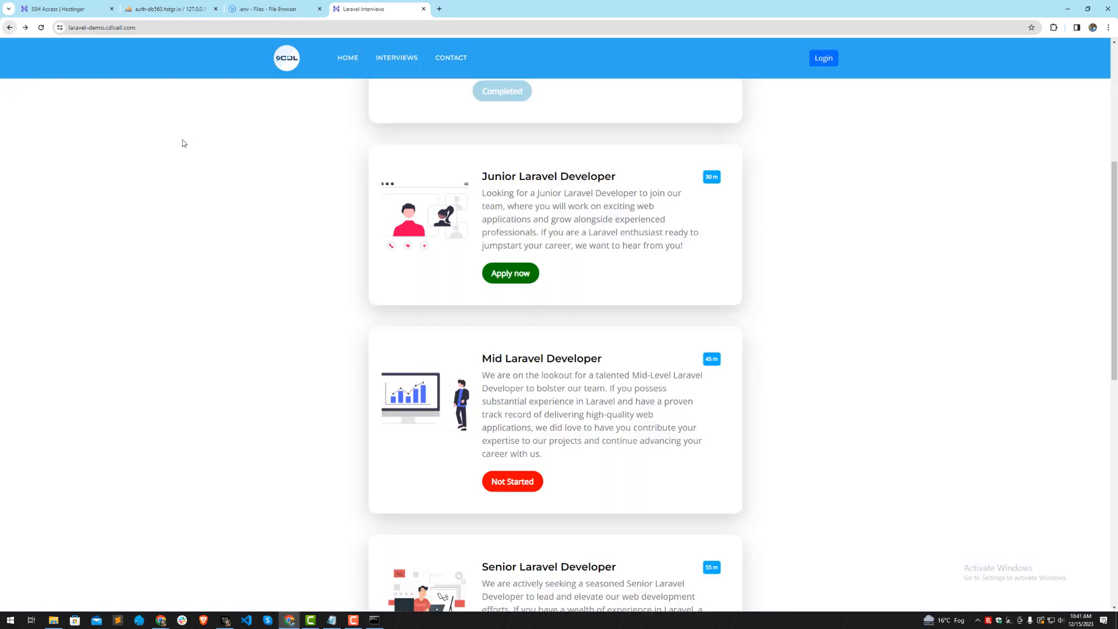
scroll("down", 3)
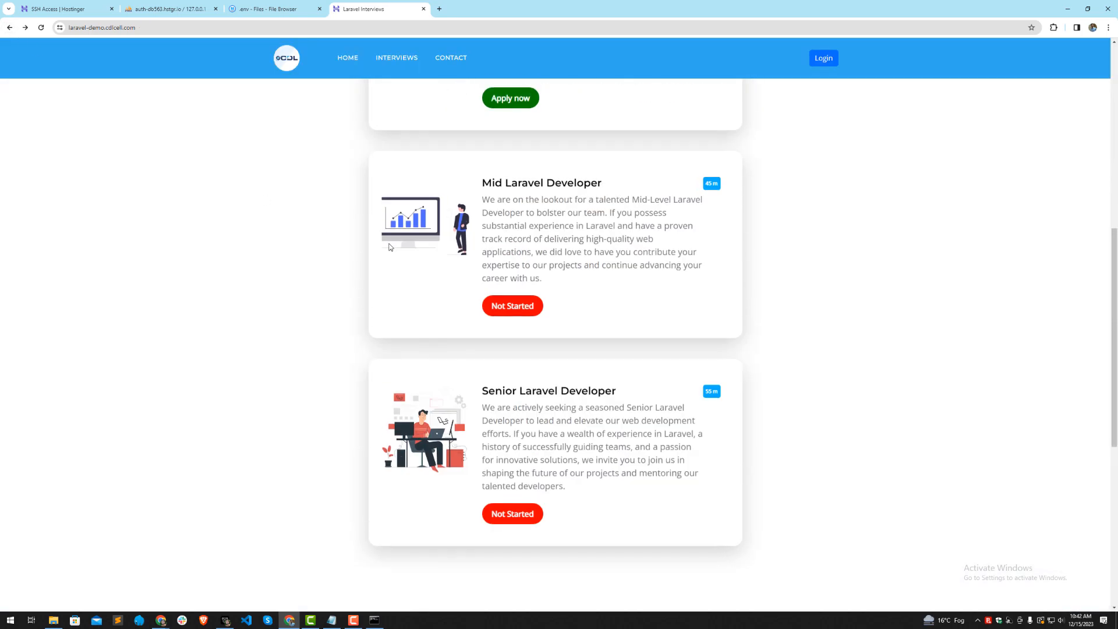
scroll("up", 3)
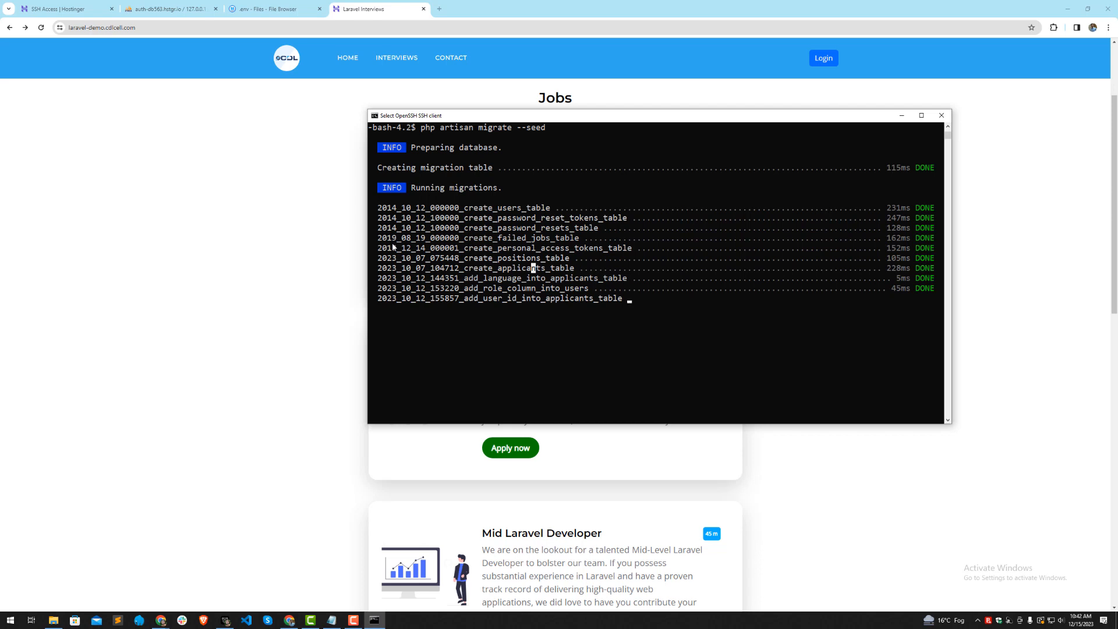
left_click(543, 9)
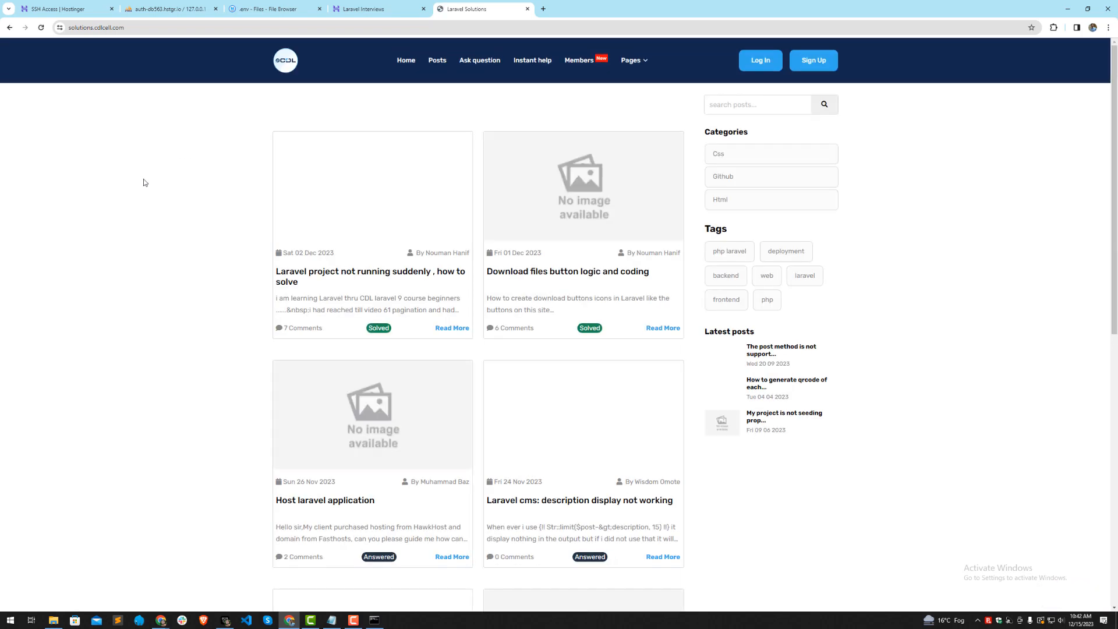
Browse the Laravel Solutions posts, then open the Instant Help page with Normal and Urgent options.
scroll("down", 3)
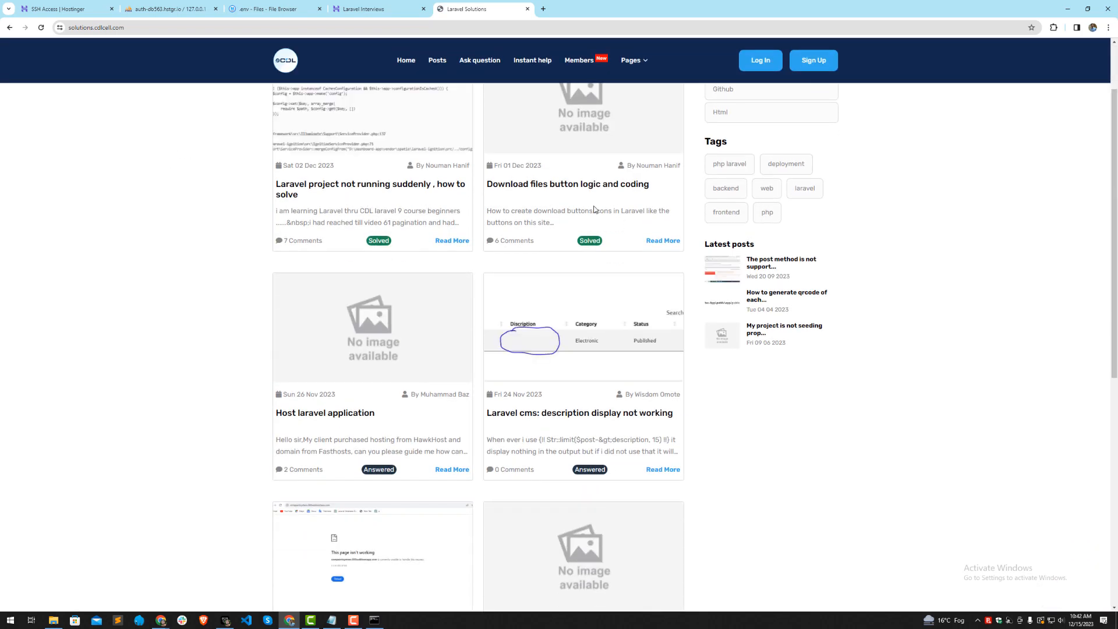
scroll("down", 3)
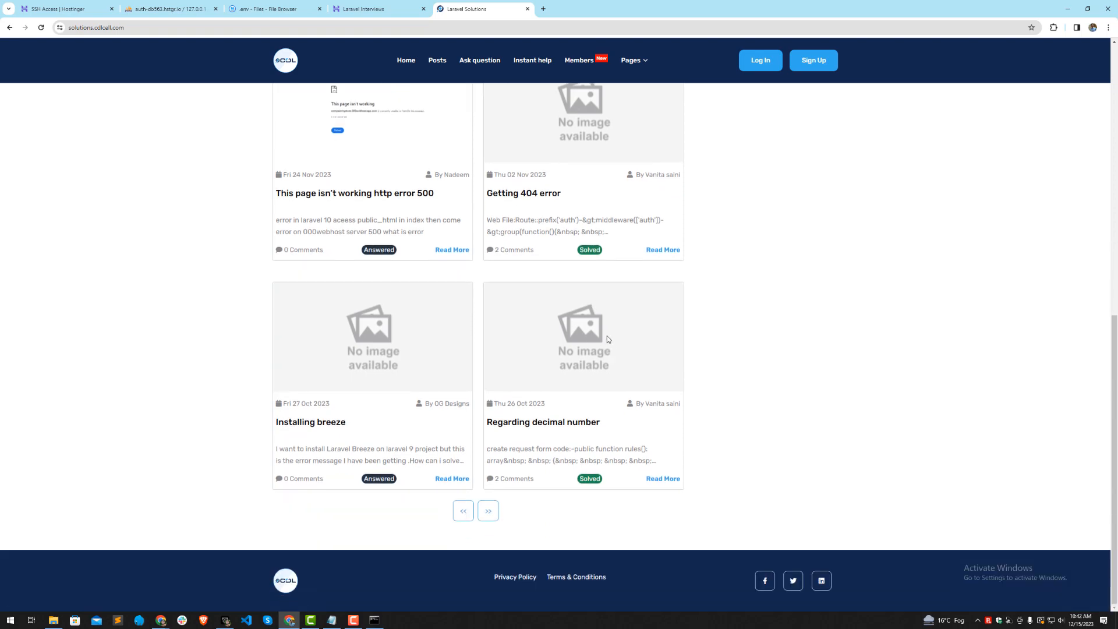
left_click(462, 512)
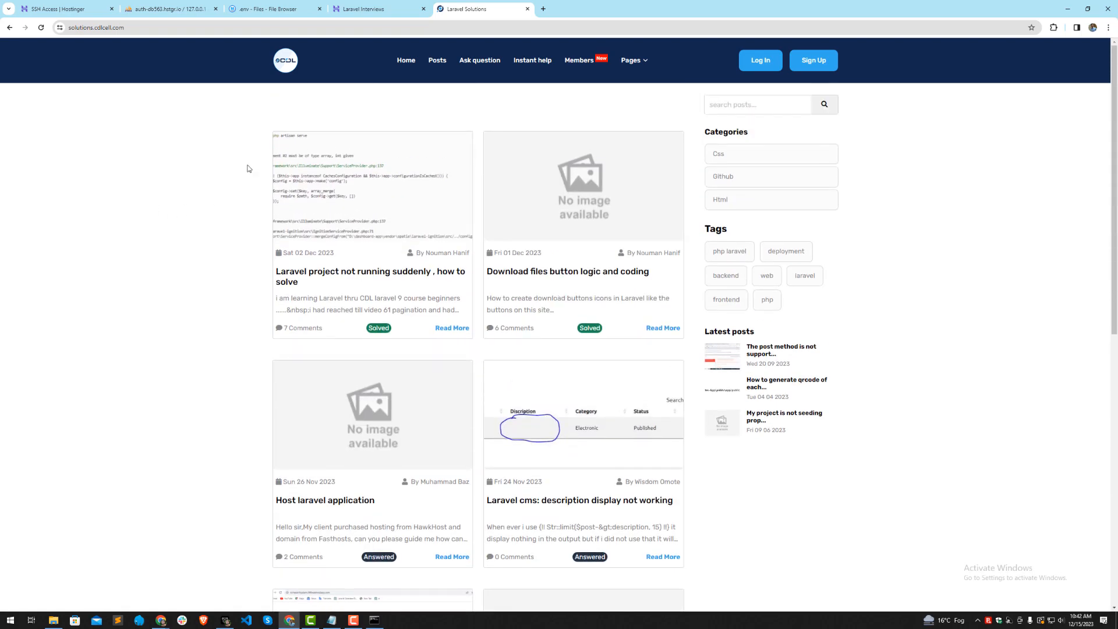
mouse_move(463, 77)
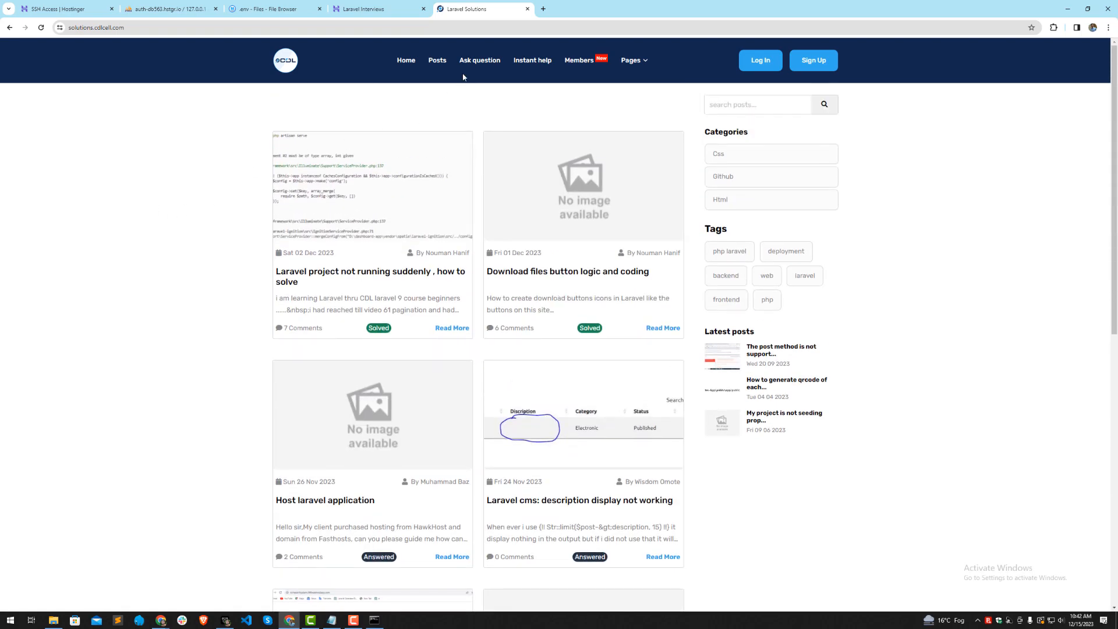
left_click(532, 60)
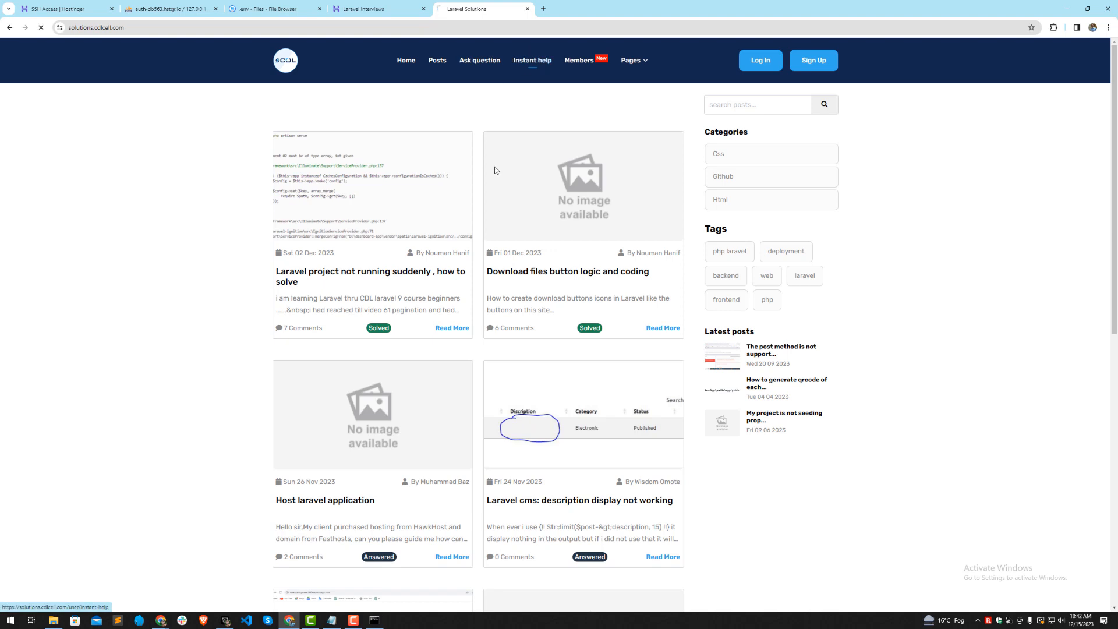
left_click(531, 60)
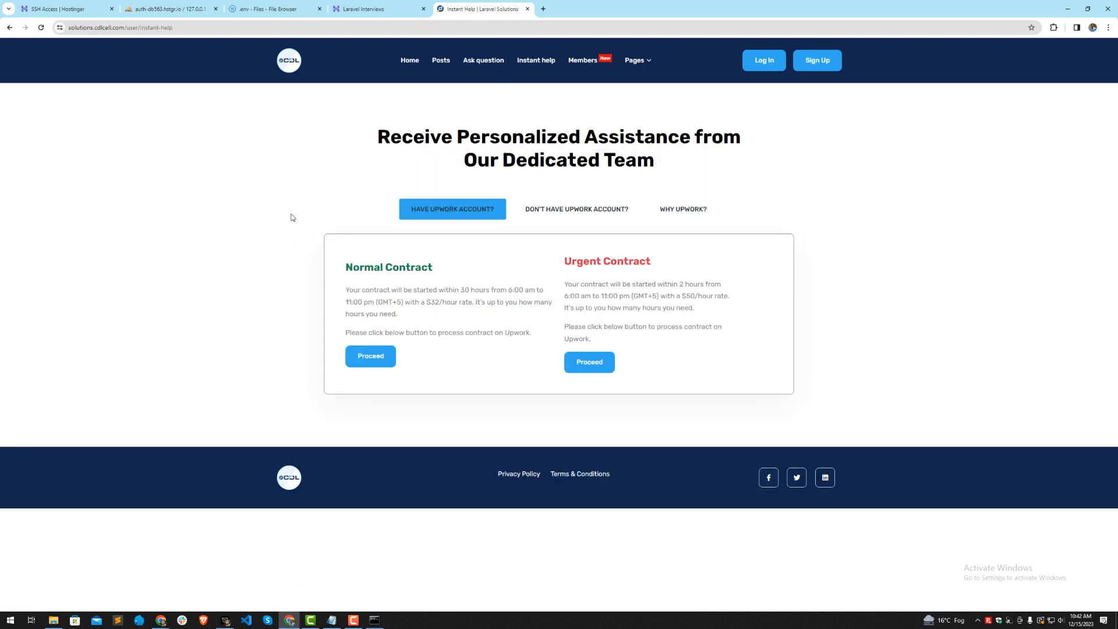